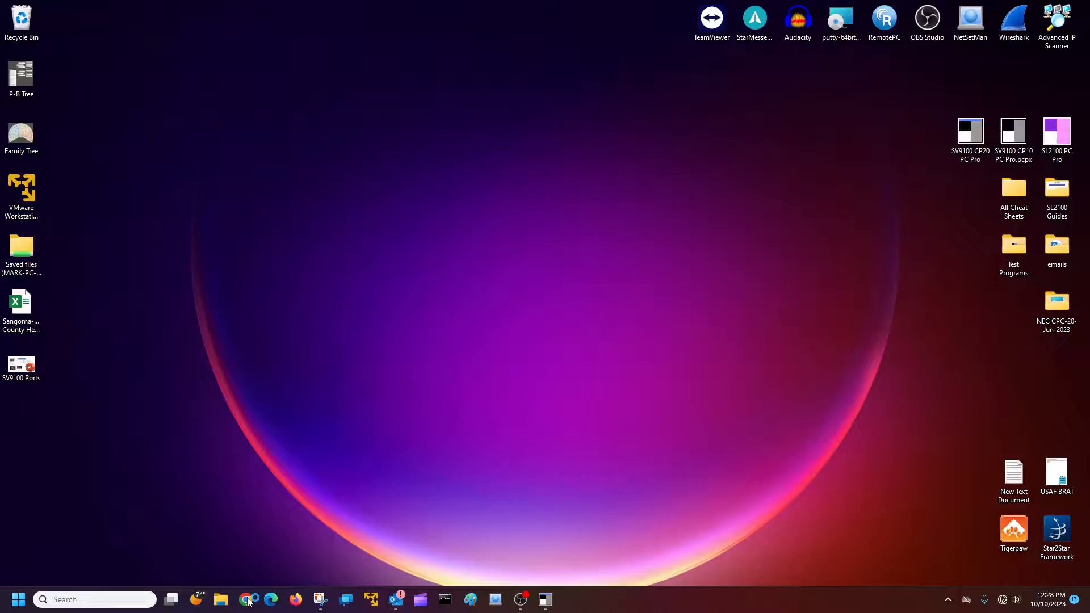
# Browse to the SV9100 phone system at 192.168.254.20 in Chrome
pyautogui.click(245, 600)
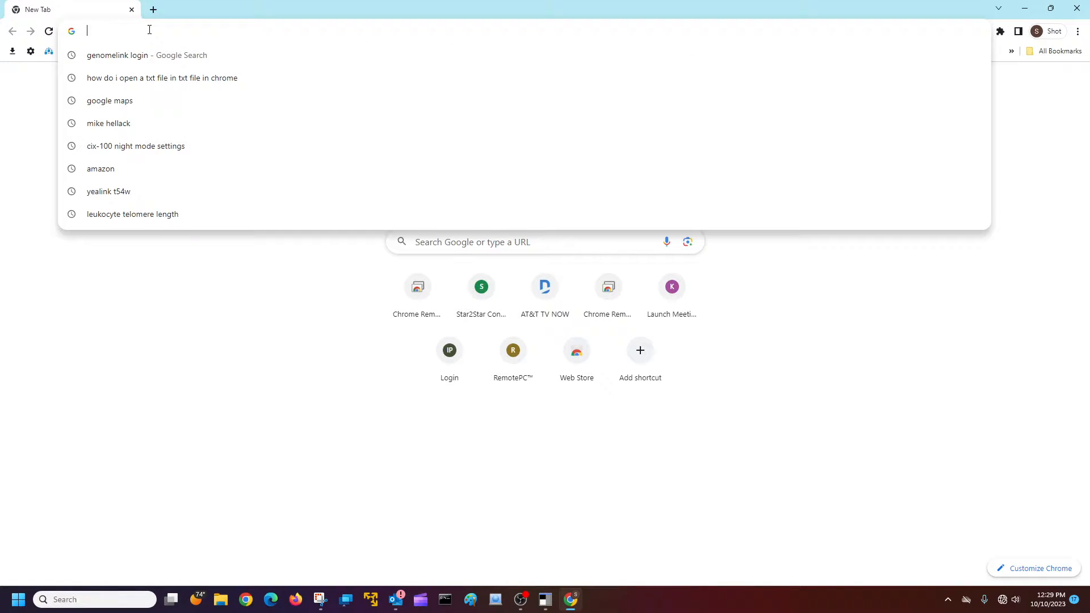
pyautogui.write('192.168.254.20')
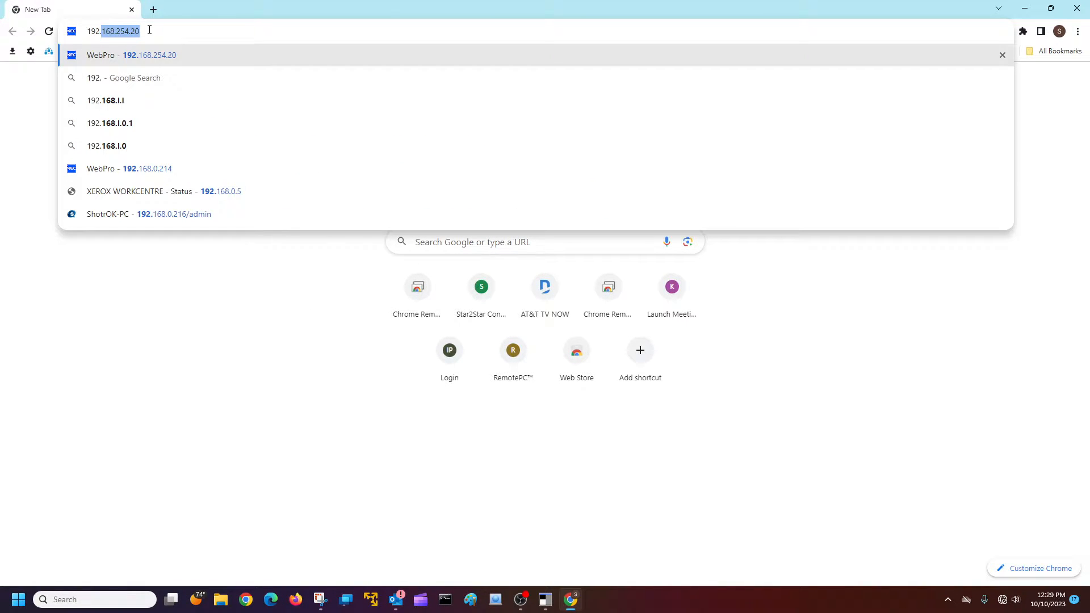
pyautogui.click(130, 54)
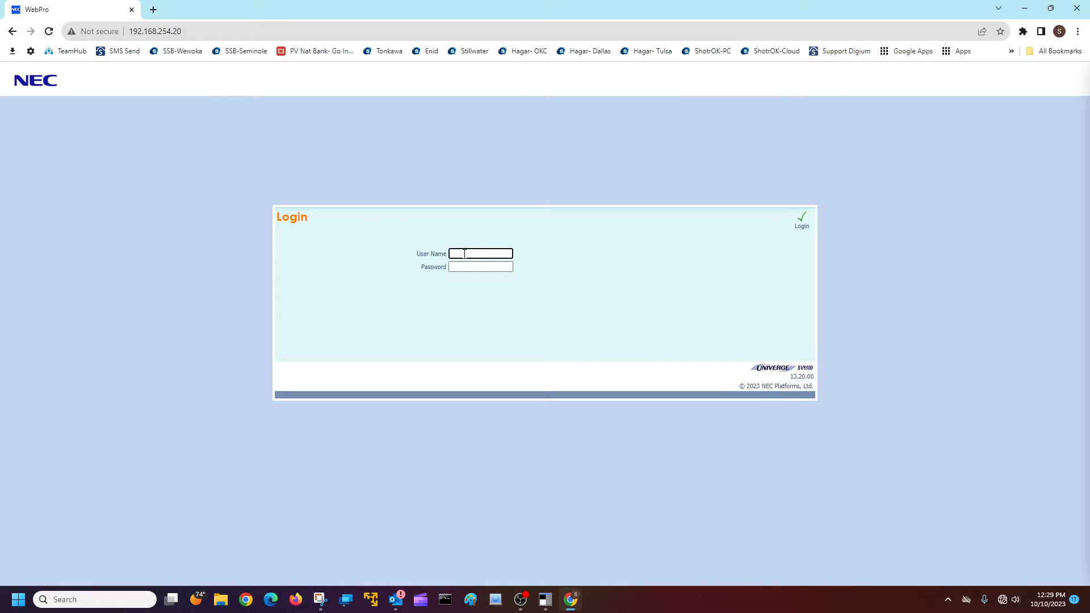
# Log in to WebPro with user name tech and the installer password
pyautogui.write('tech')
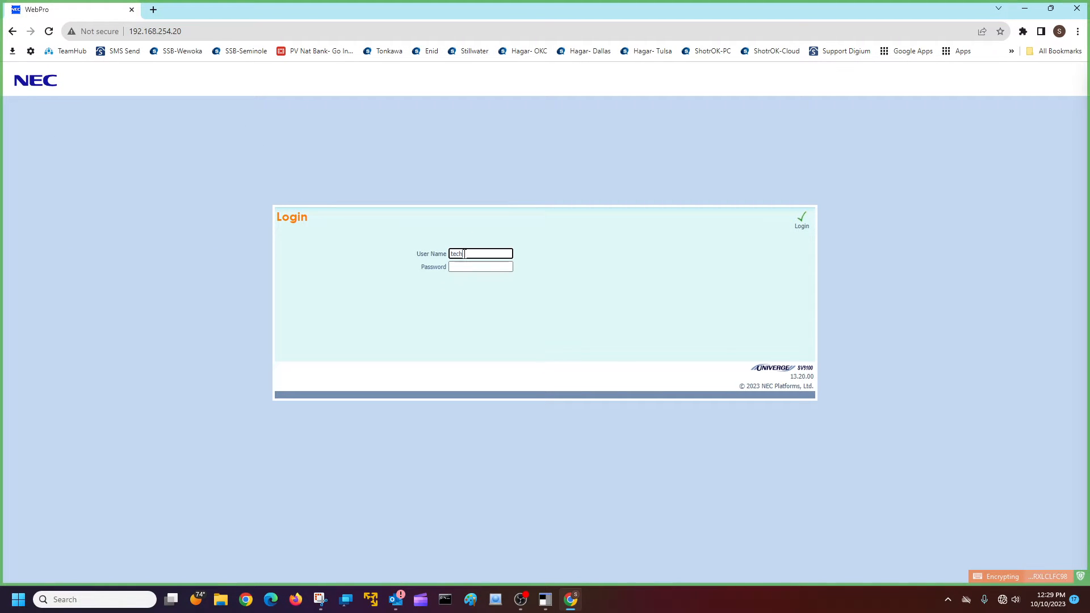
pyautogui.click(480, 265)
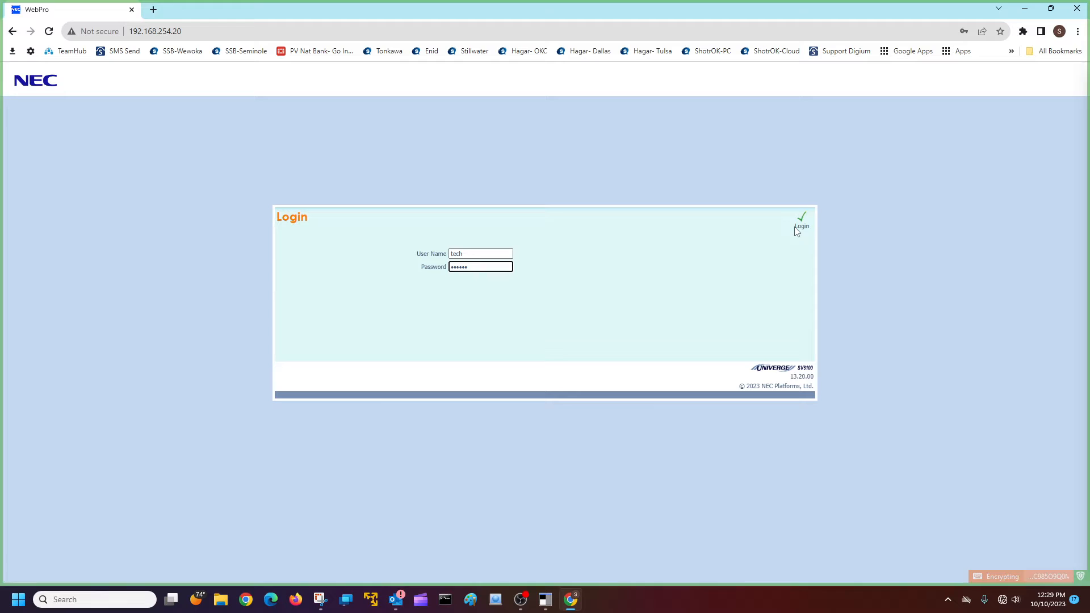
pyautogui.click(800, 219)
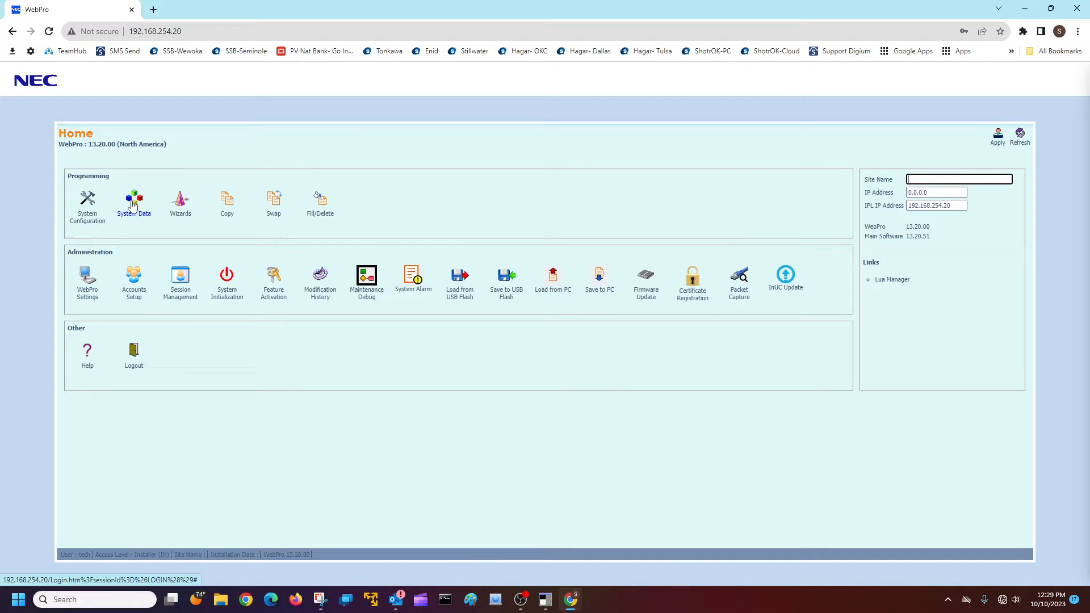
pyautogui.moveTo(134, 215)
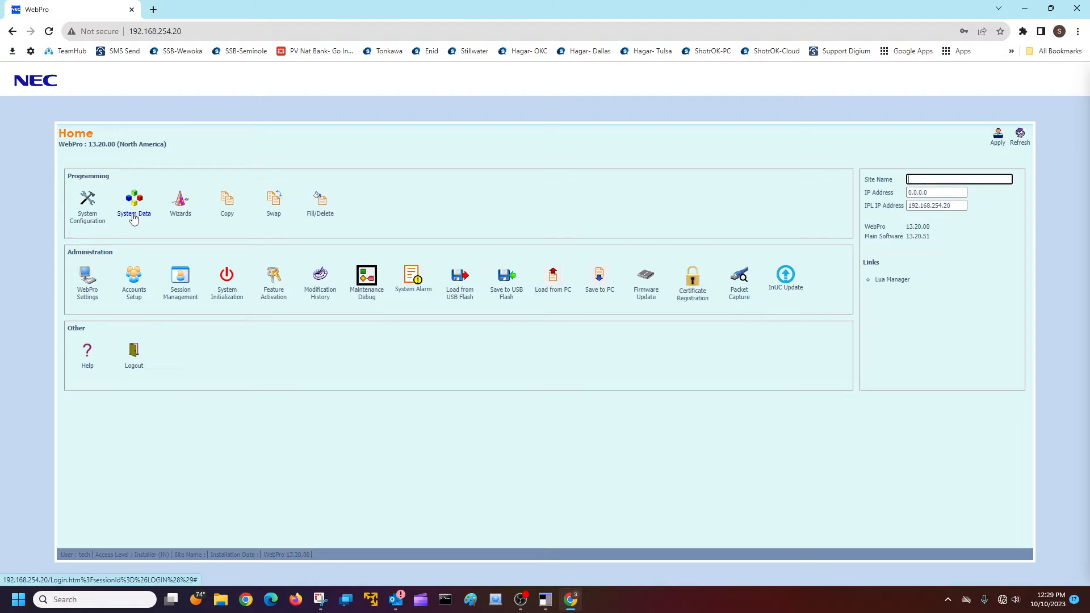
# Enter System Data programming and expand the 15-XX Extension Setup category
pyautogui.click(133, 206)
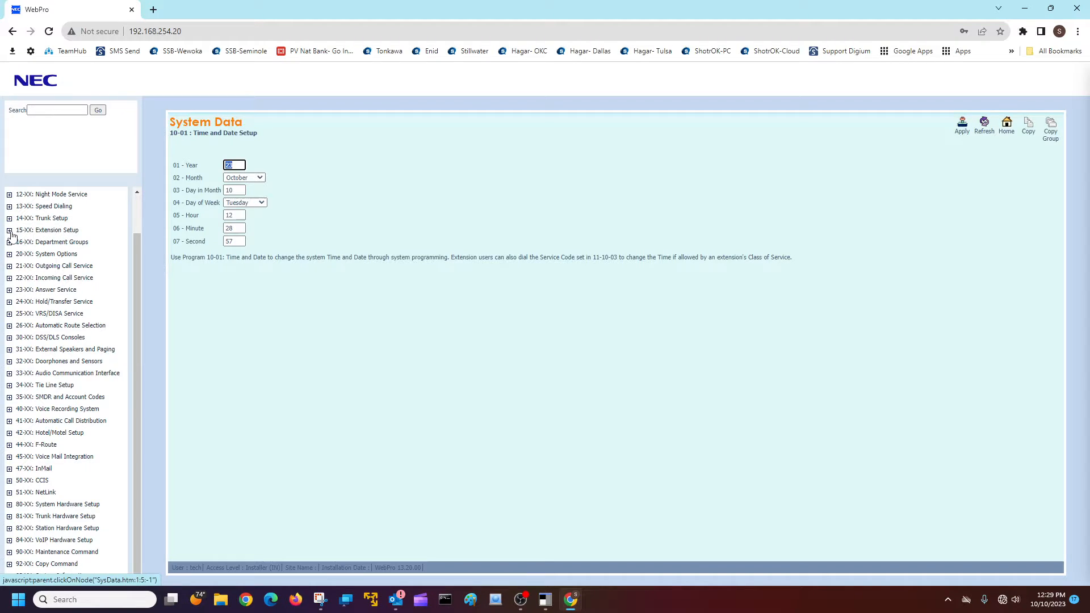
pyautogui.click(9, 230)
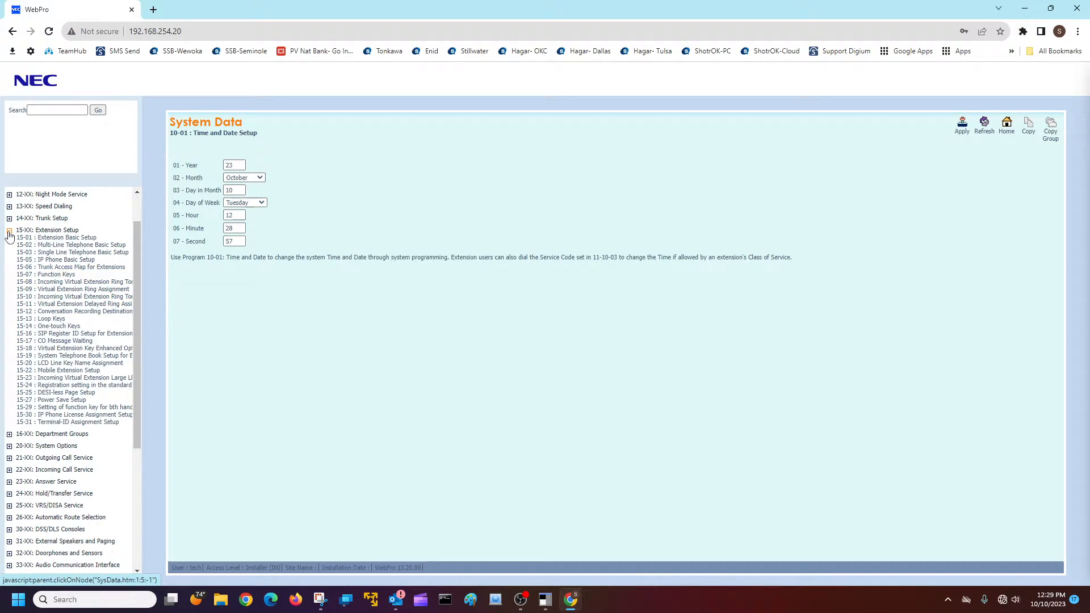
pyautogui.click(66, 237)
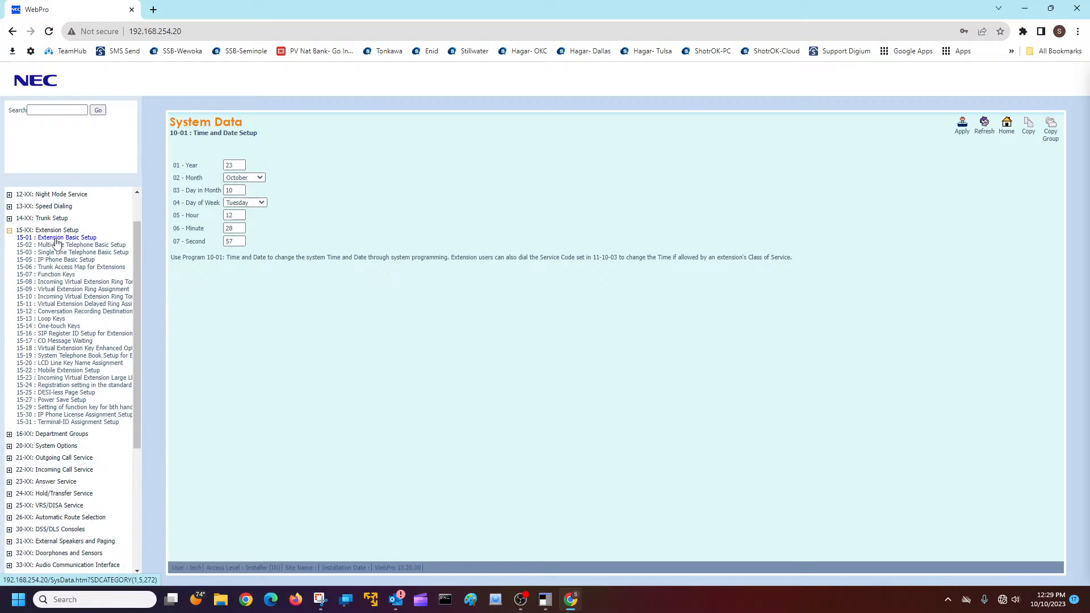
pyautogui.click(56, 237)
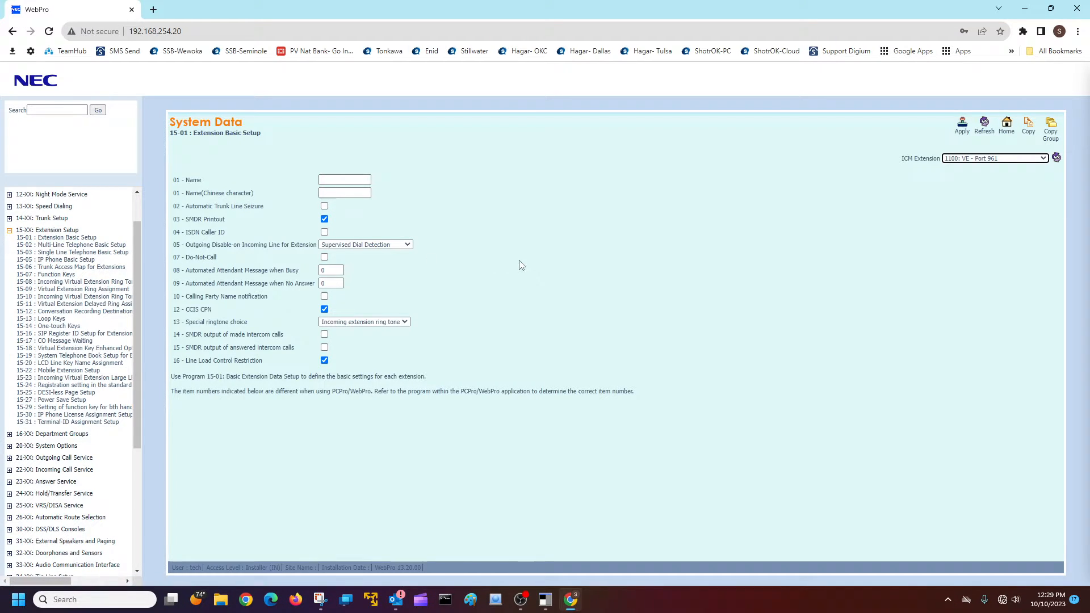
pyautogui.moveTo(735, 245)
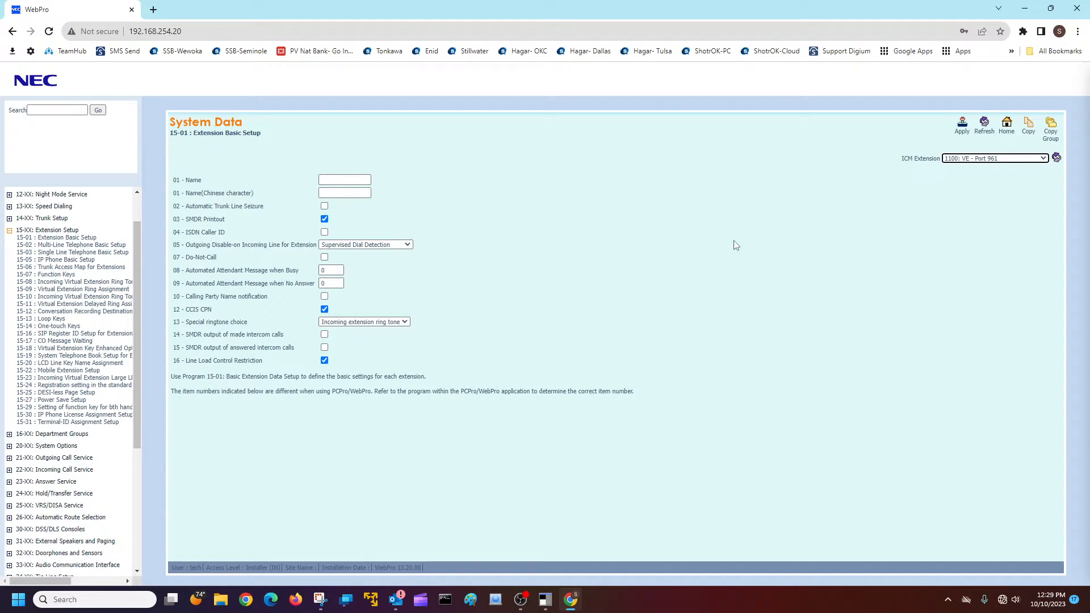
pyautogui.moveTo(958, 223)
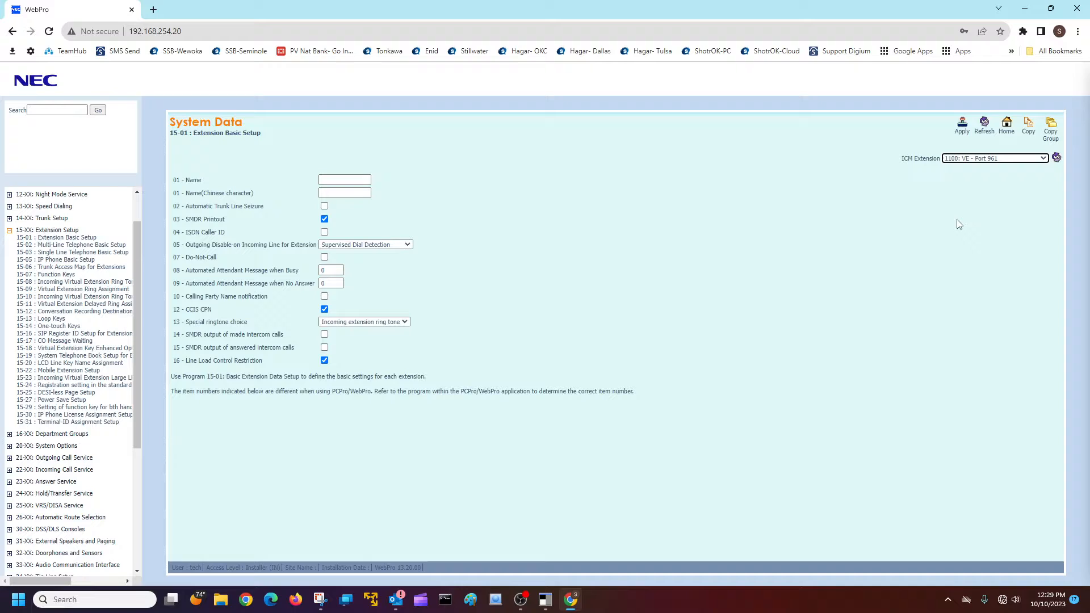
pyautogui.moveTo(929, 167)
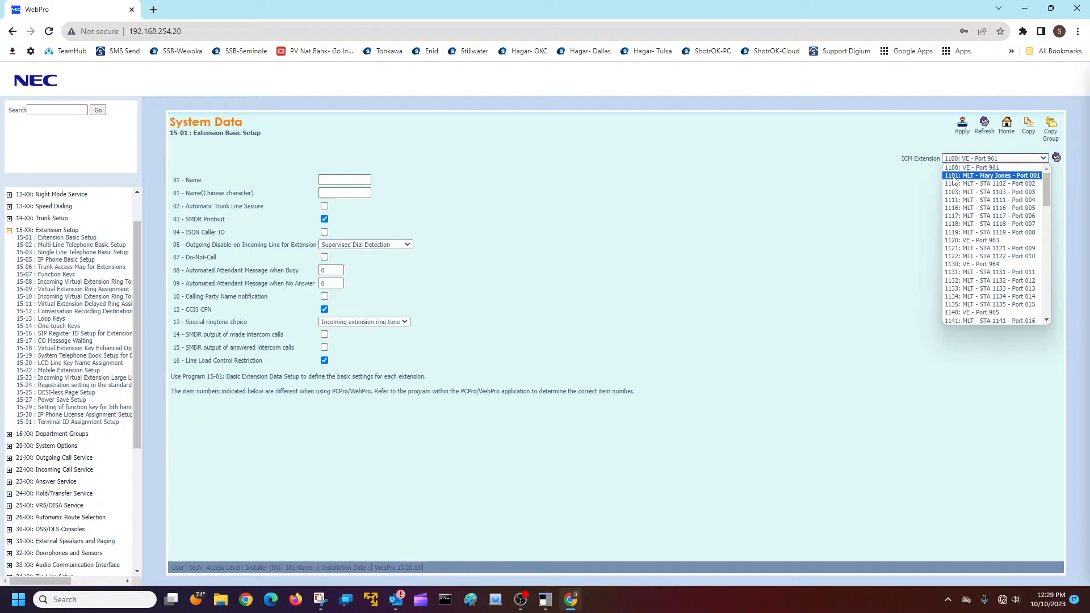
pyautogui.click(990, 175)
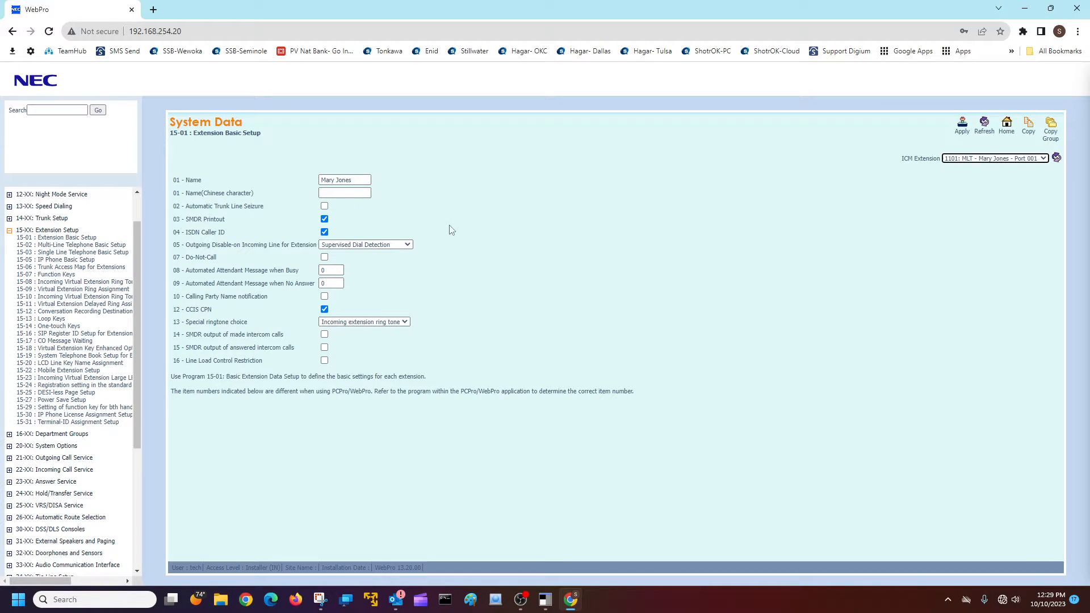
pyautogui.click(343, 179)
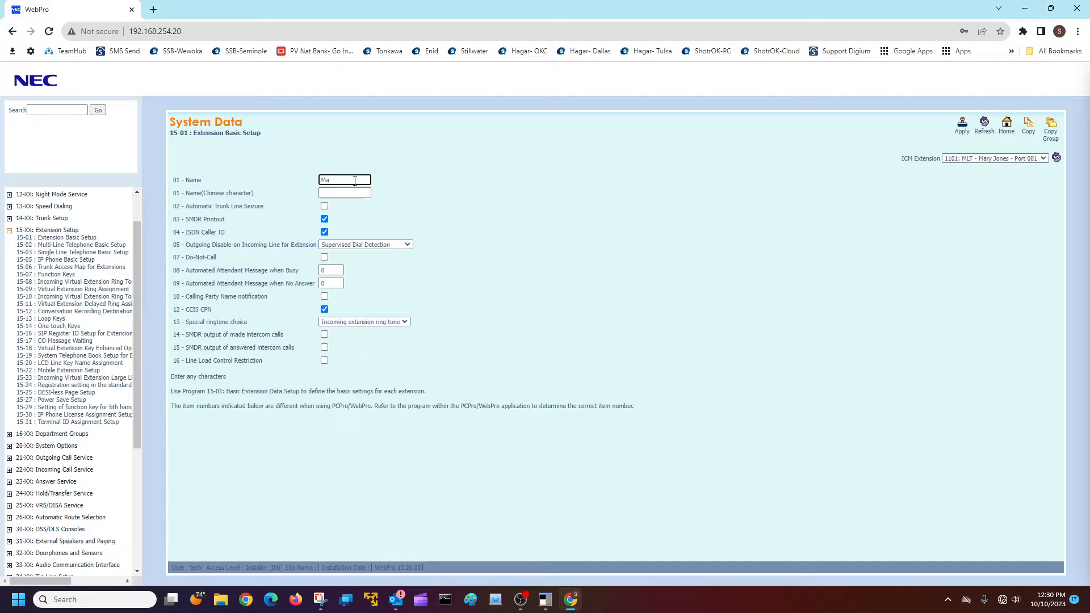
# Replace the name with Fred Jones and apply the change
pyautogui.write('Fr')
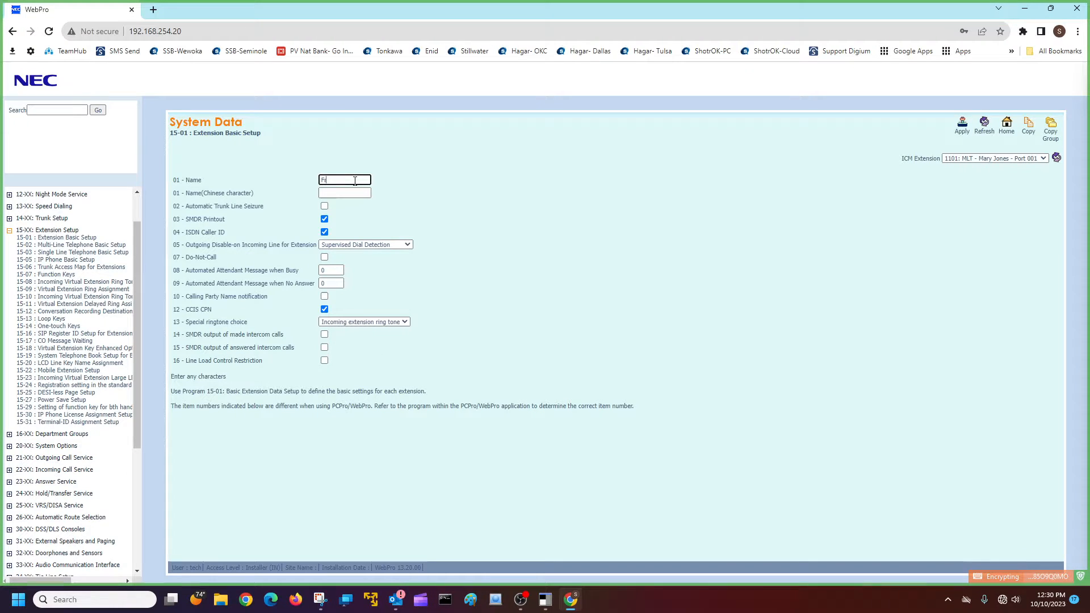
pyautogui.write('red')
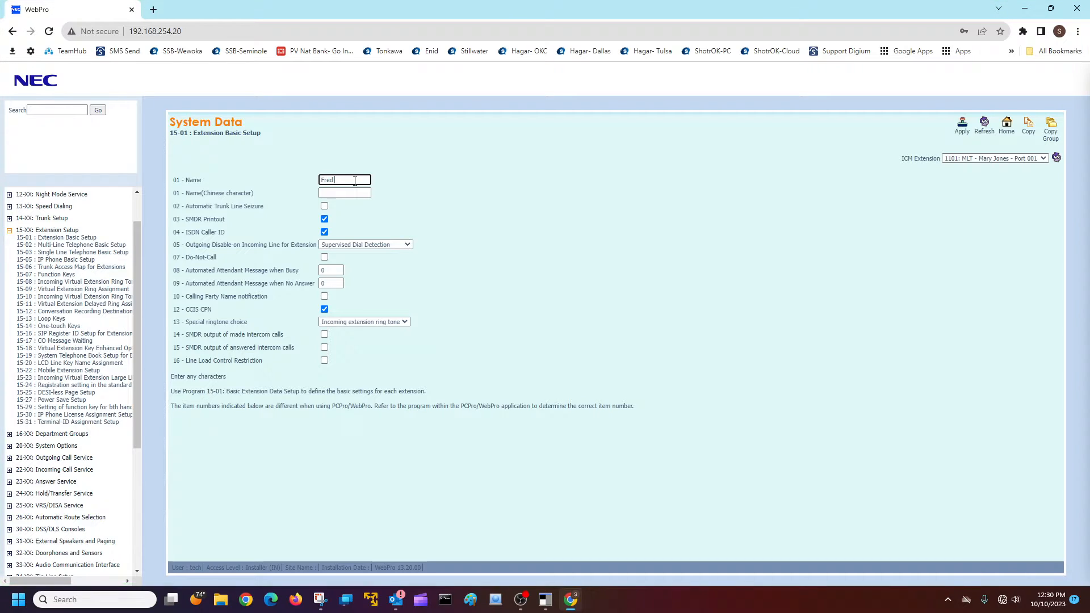
pyautogui.write('Jones')
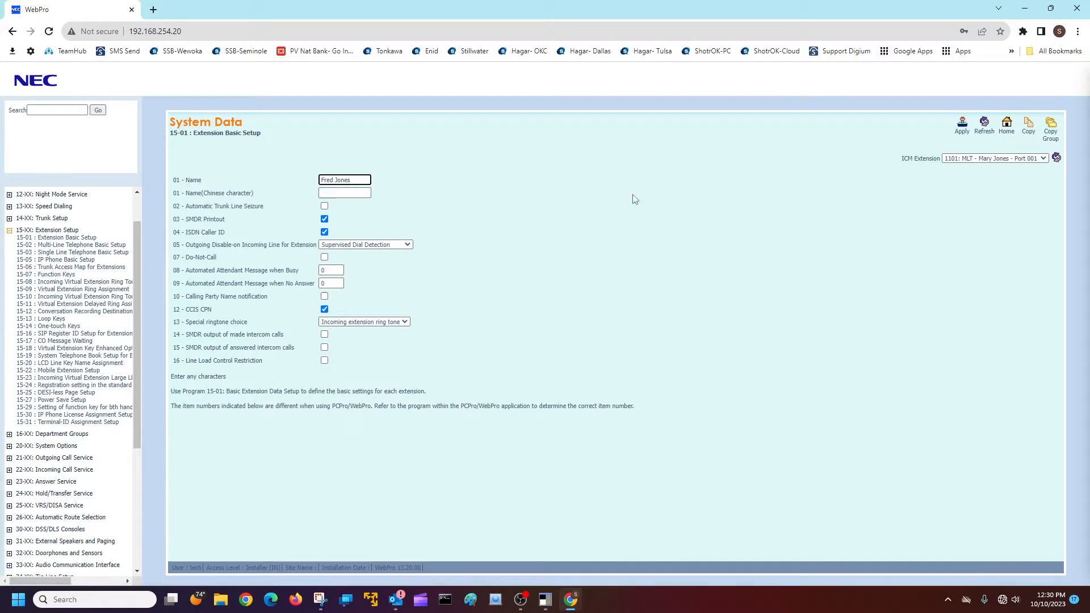
pyautogui.click(962, 126)
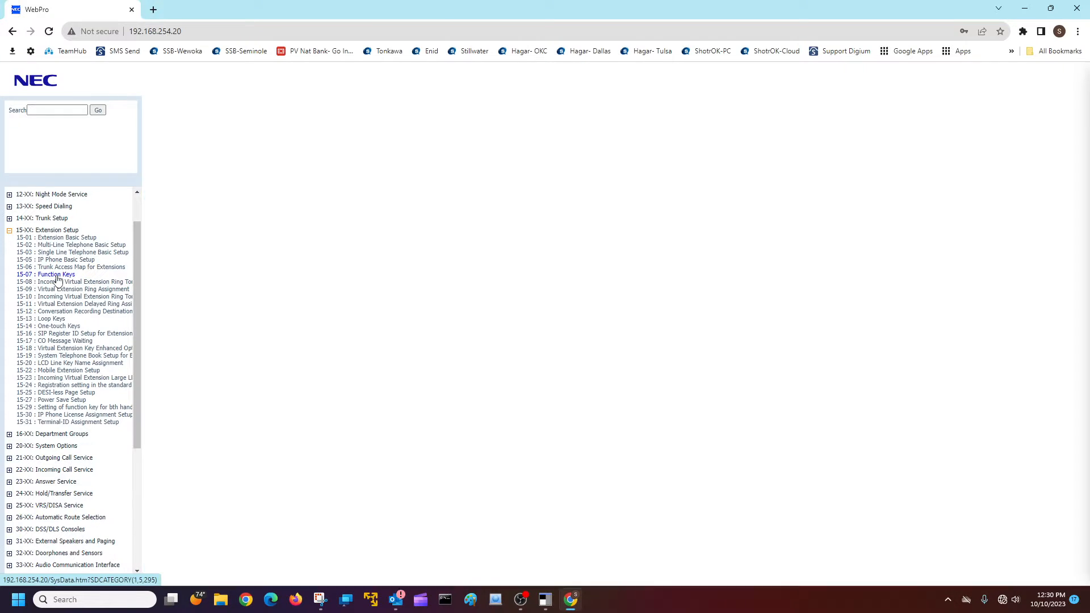
pyautogui.click(45, 273)
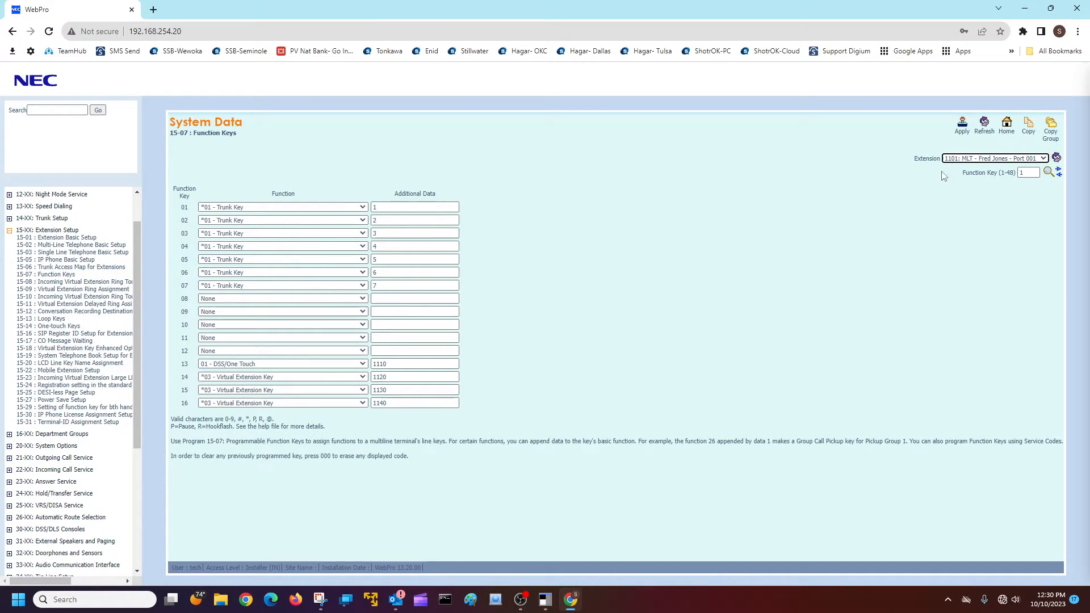
pyautogui.click(993, 157)
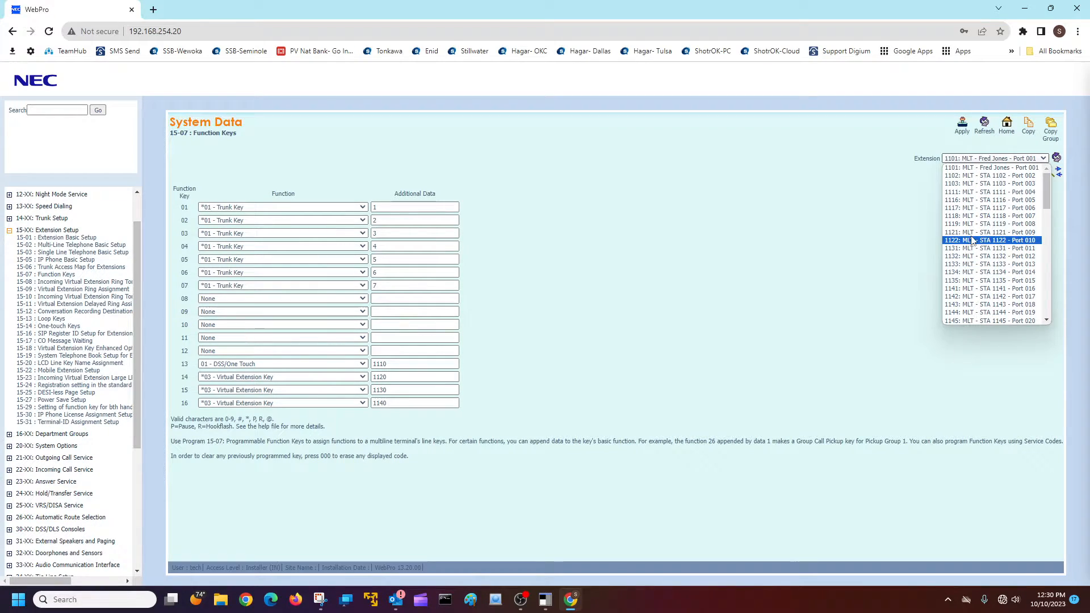
pyautogui.click(989, 167)
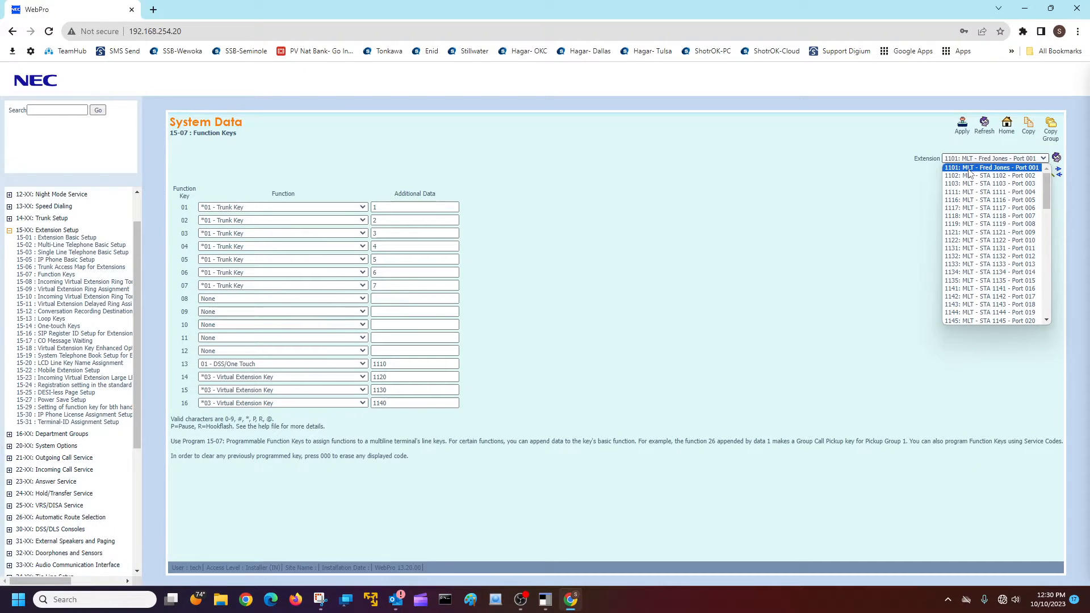
pyautogui.click(992, 157)
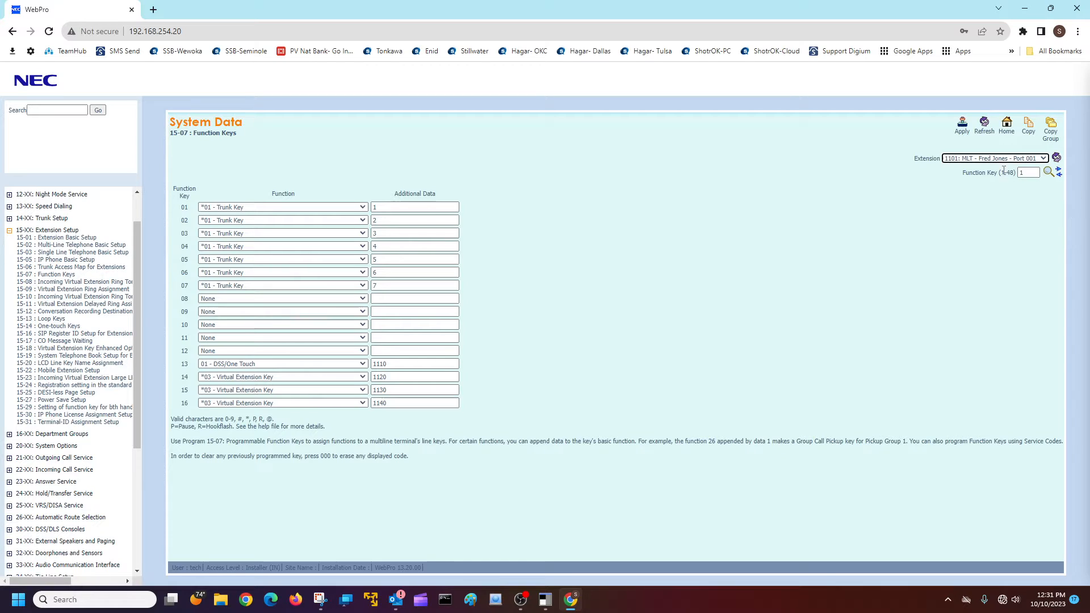
# Jump the key listing to function key 16 to show keys 10 through 25
pyautogui.click(1029, 173)
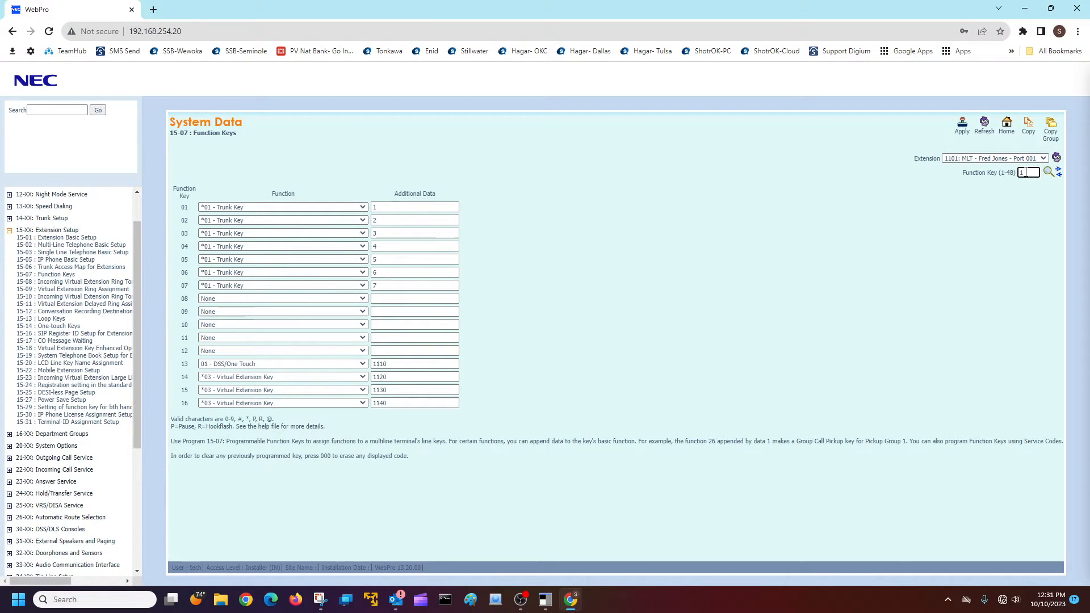
pyautogui.write('16')
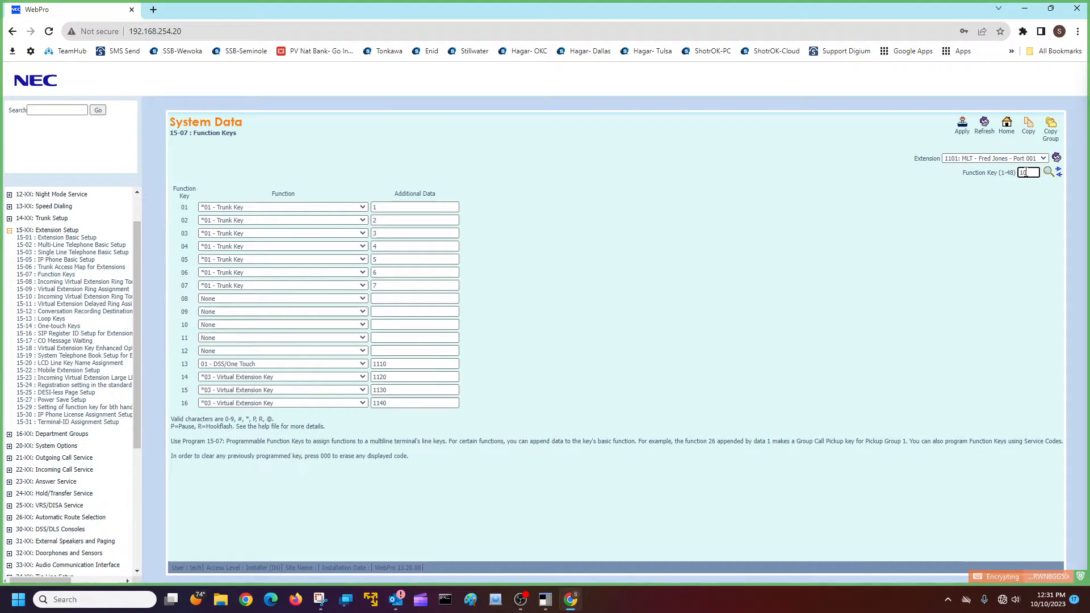
pyautogui.click(1048, 173)
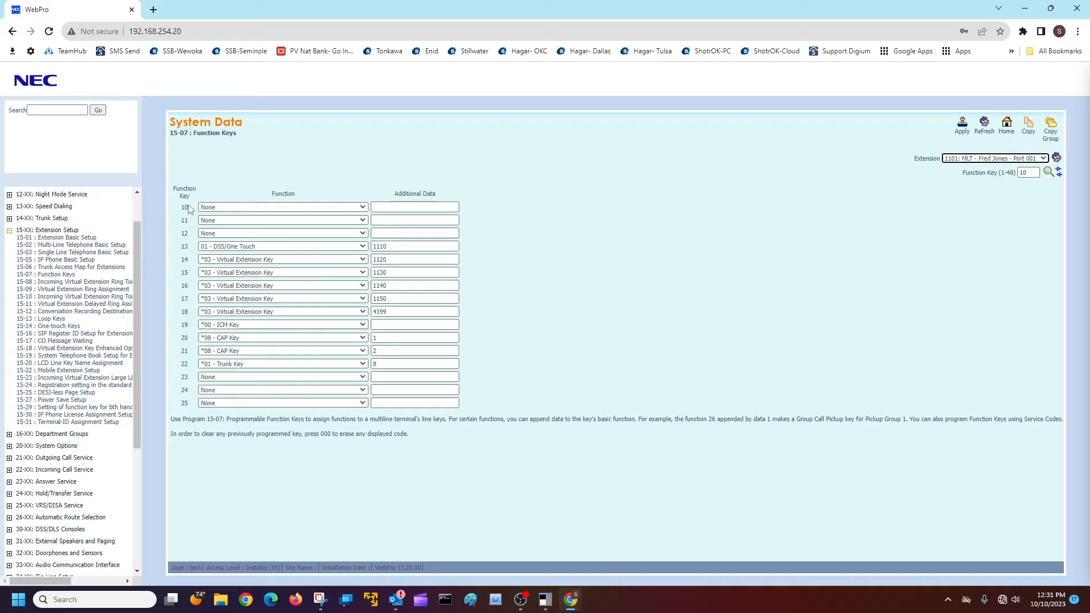
pyautogui.moveTo(181, 395)
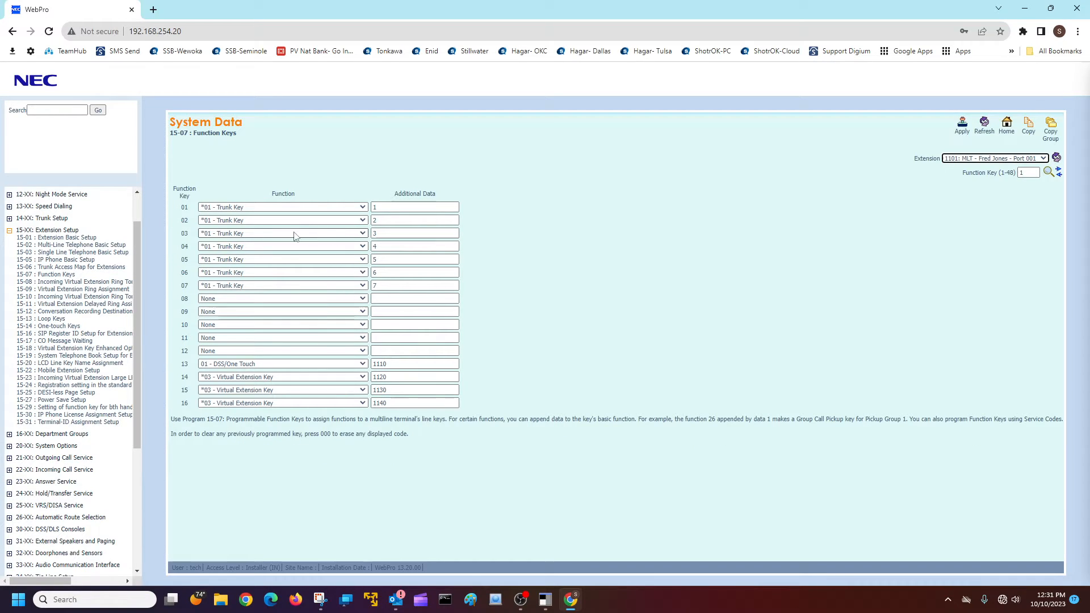
# Review the trunk, DSS and virtual extension assignments on keys 01–16
pyautogui.click(414, 233)
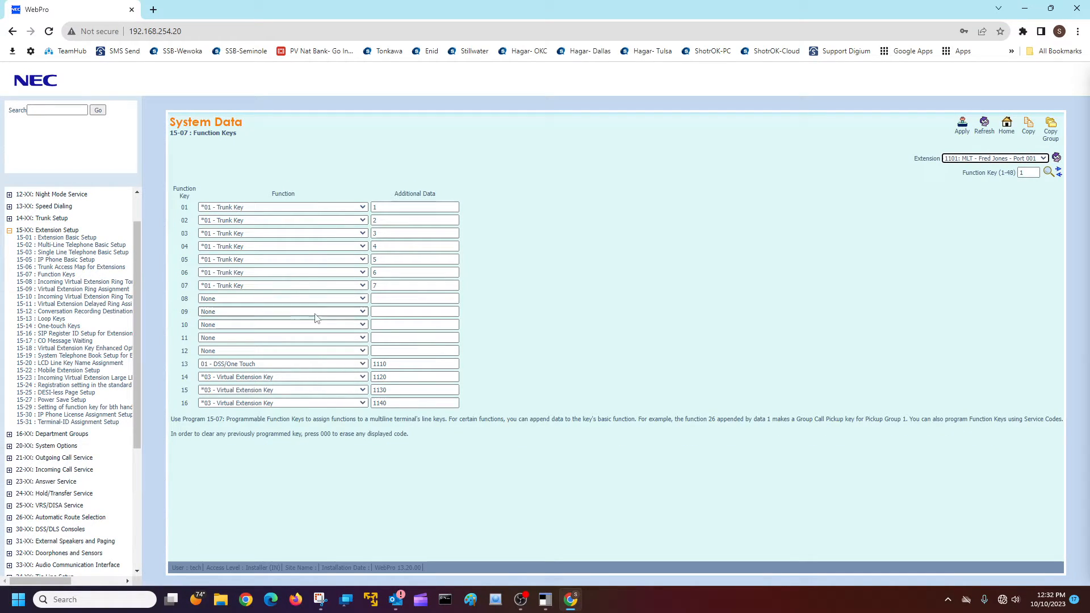
pyautogui.moveTo(264, 321)
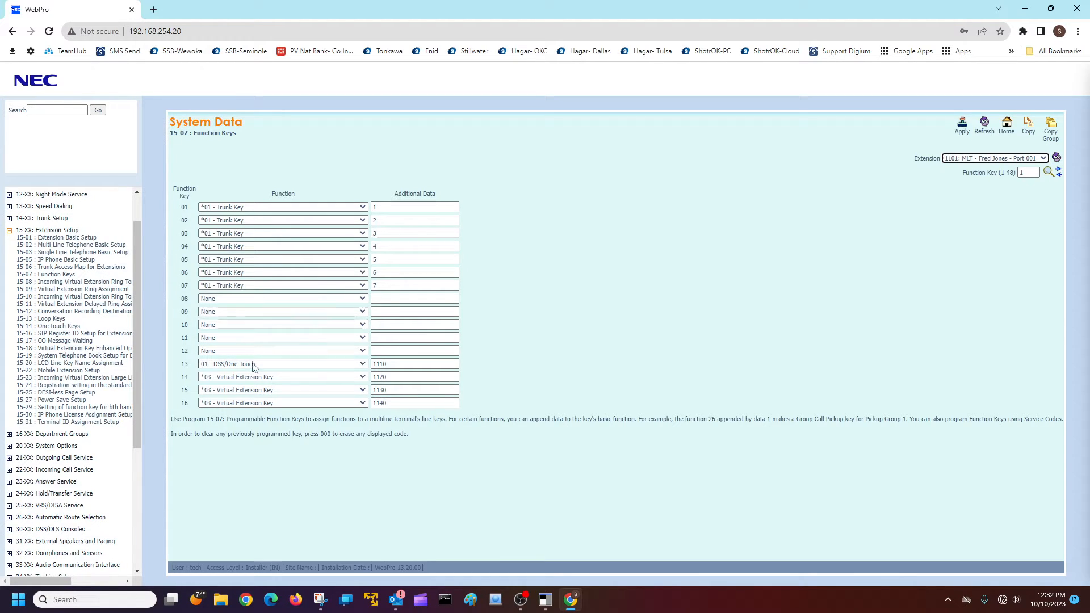
pyautogui.moveTo(281, 369)
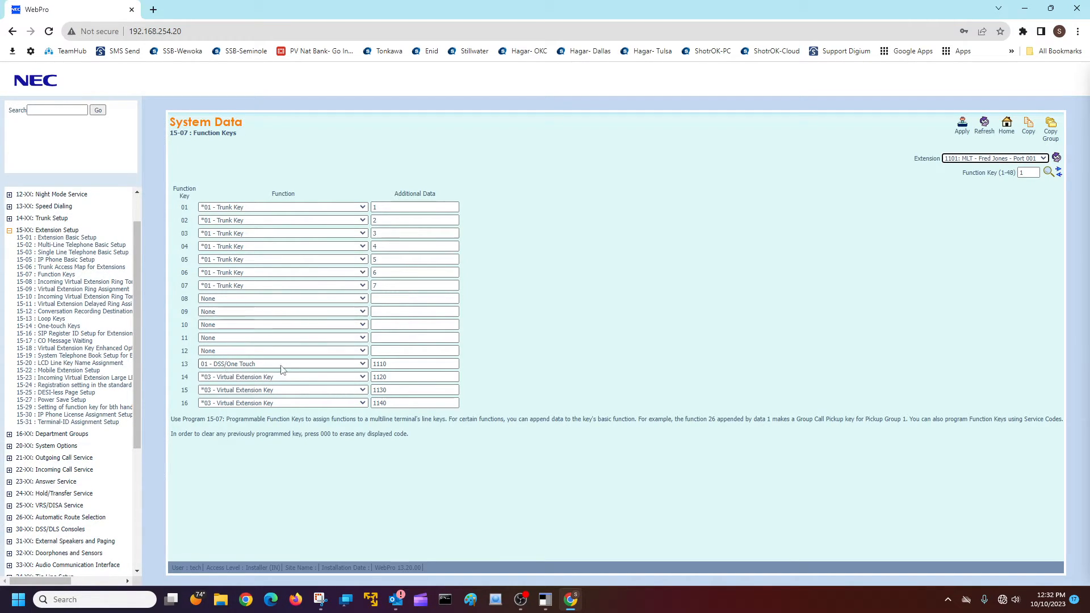
pyautogui.click(414, 364)
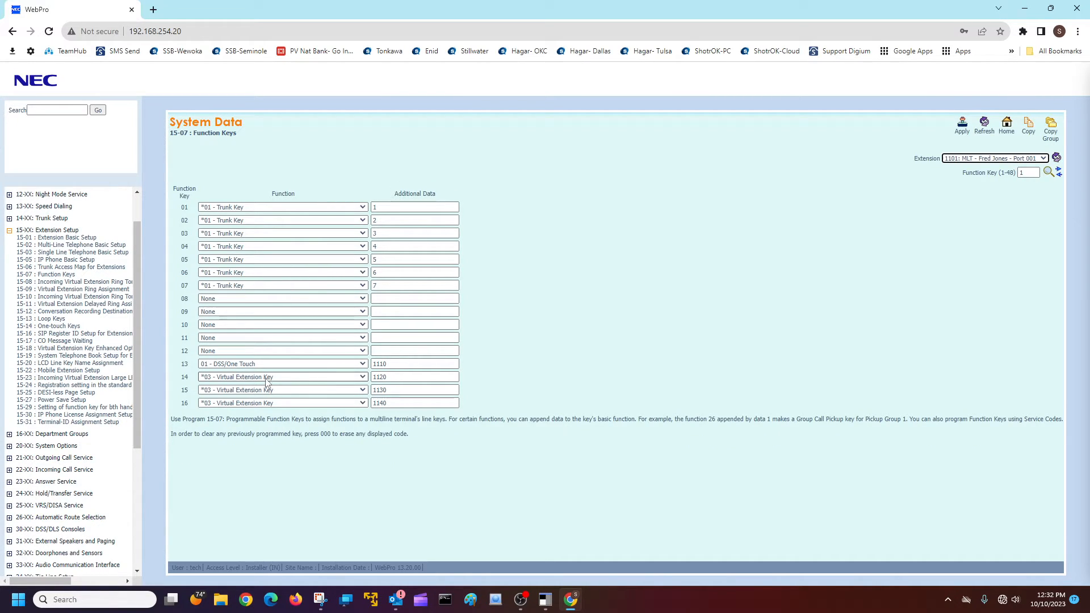
pyautogui.moveTo(303, 382)
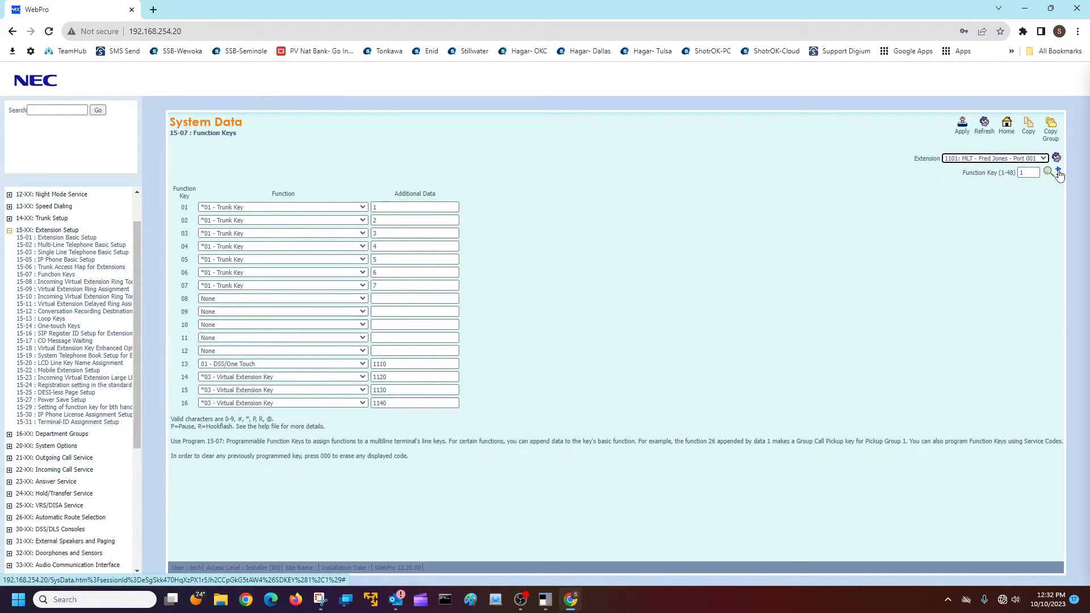
# Page forward to keys 17–32 and review the virtual extension, ICM, CAP and trunk keys
pyautogui.click(1056, 172)
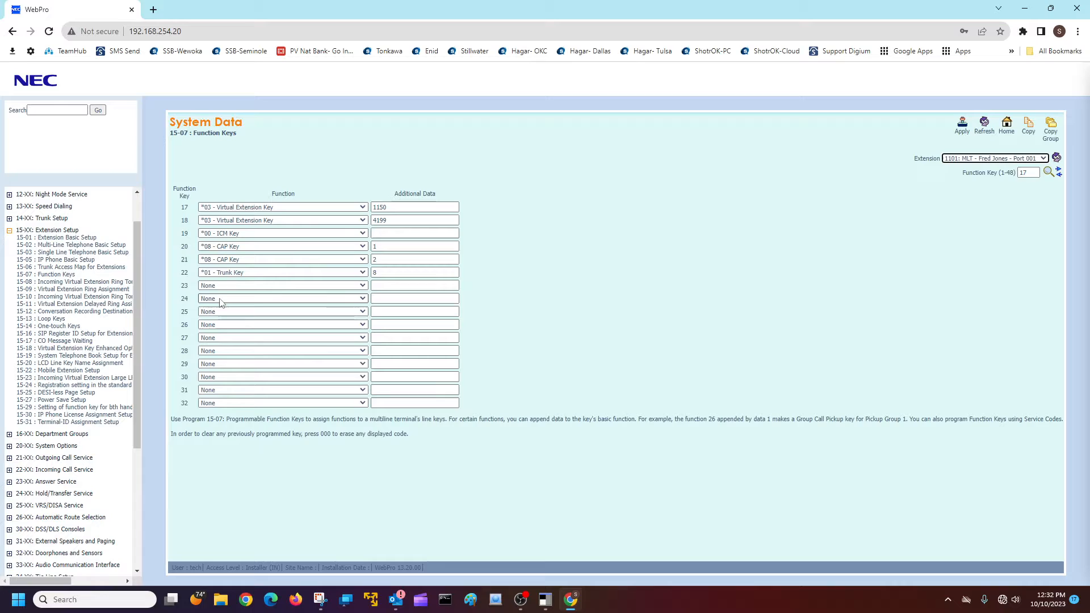
pyautogui.moveTo(302, 302)
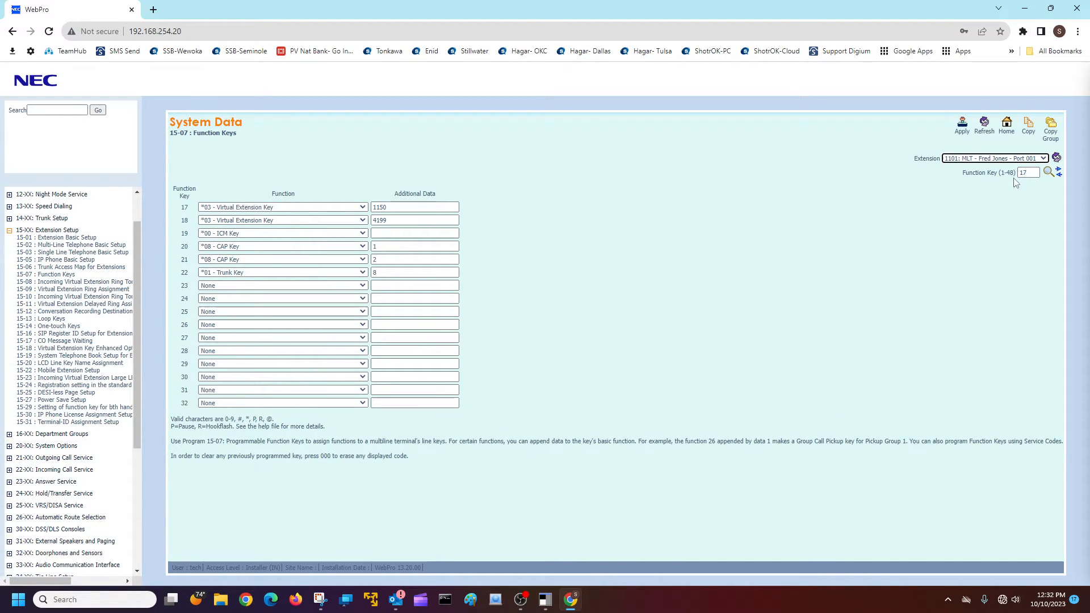
pyautogui.moveTo(771, 221)
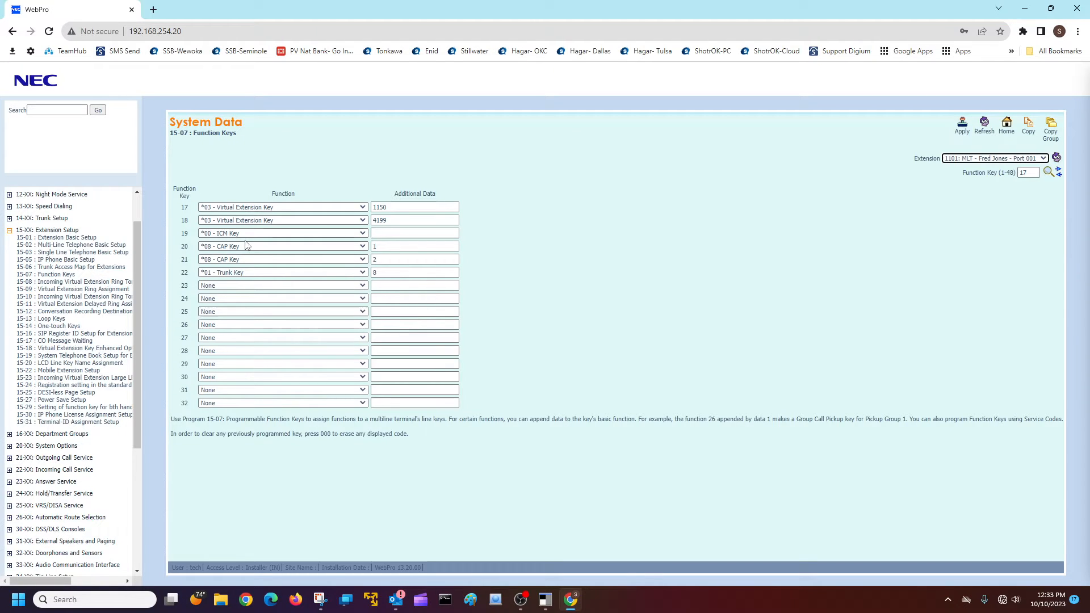
pyautogui.click(414, 245)
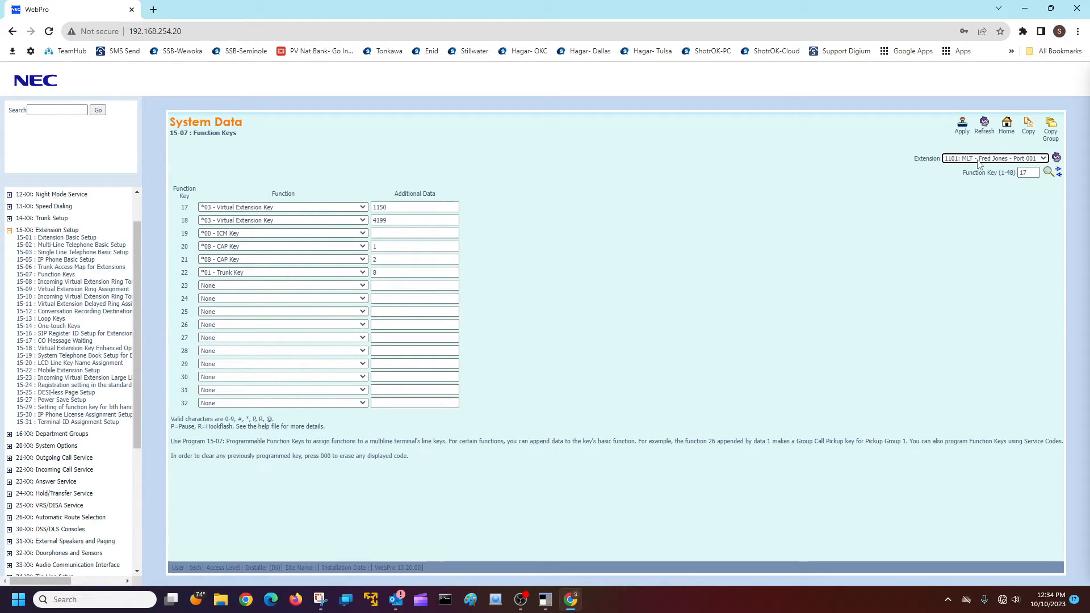
pyautogui.click(992, 158)
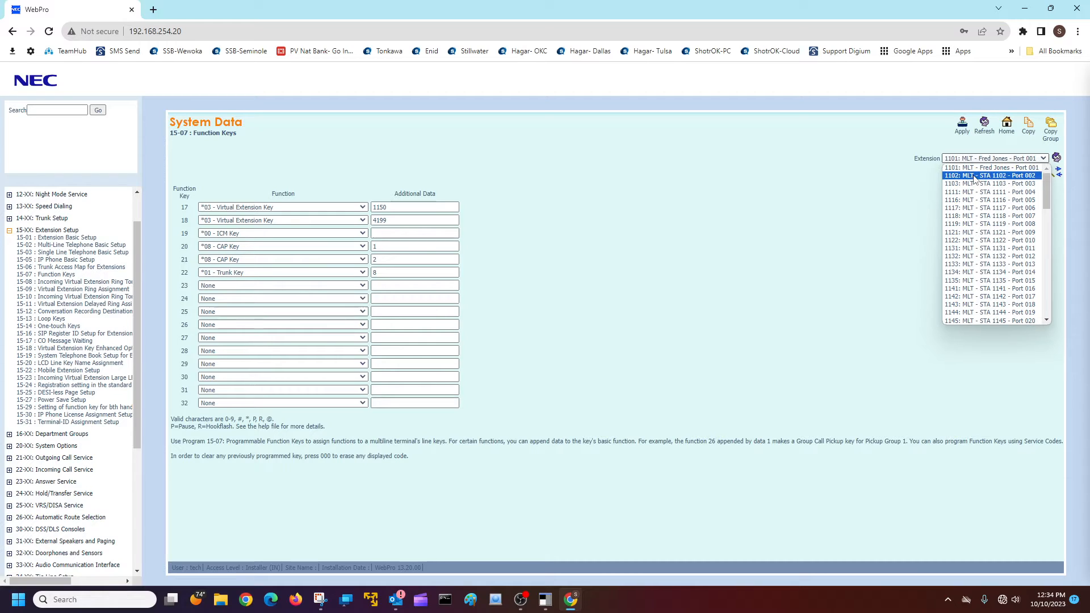
pyautogui.click(990, 175)
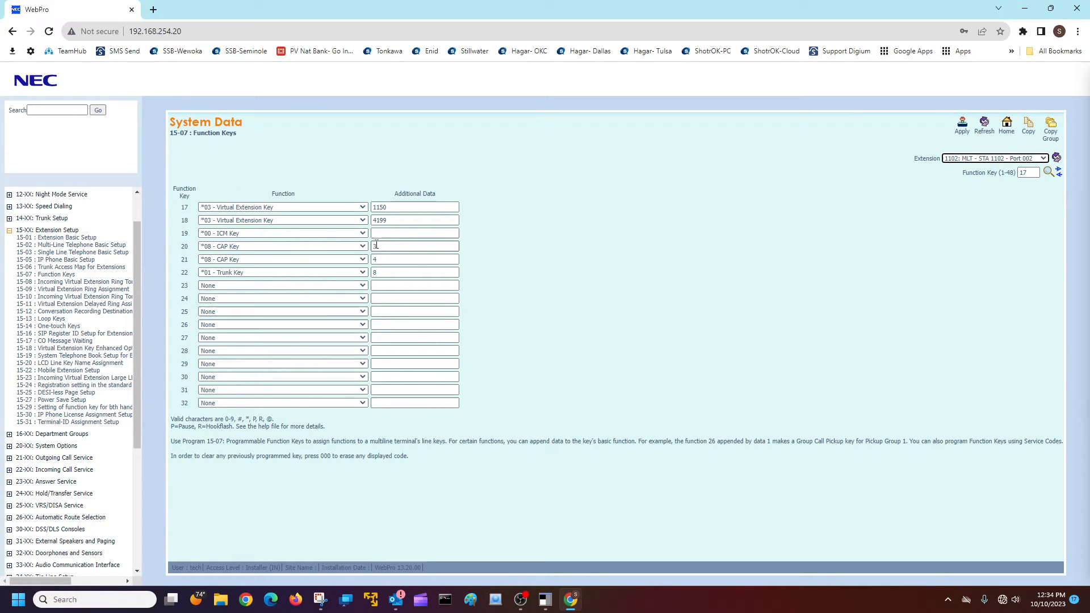
pyautogui.click(995, 158)
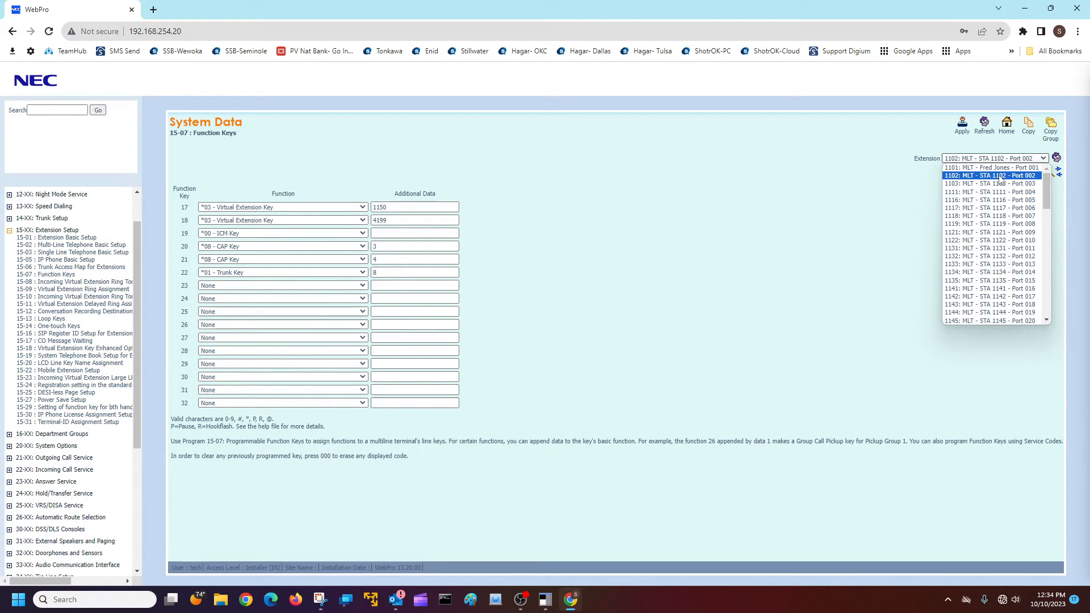
pyautogui.click(990, 207)
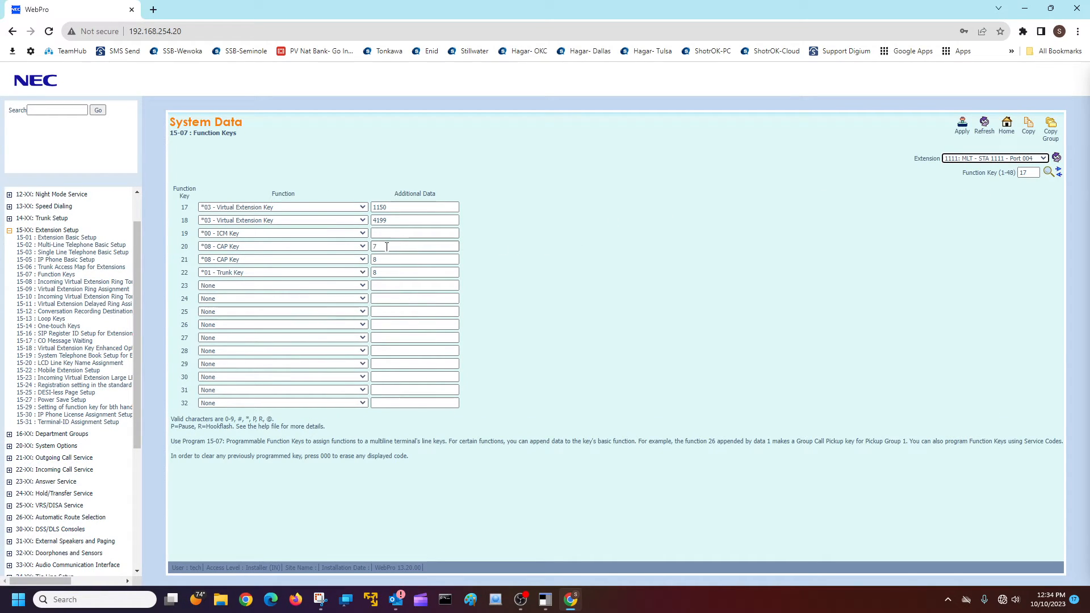
pyautogui.click(1042, 158)
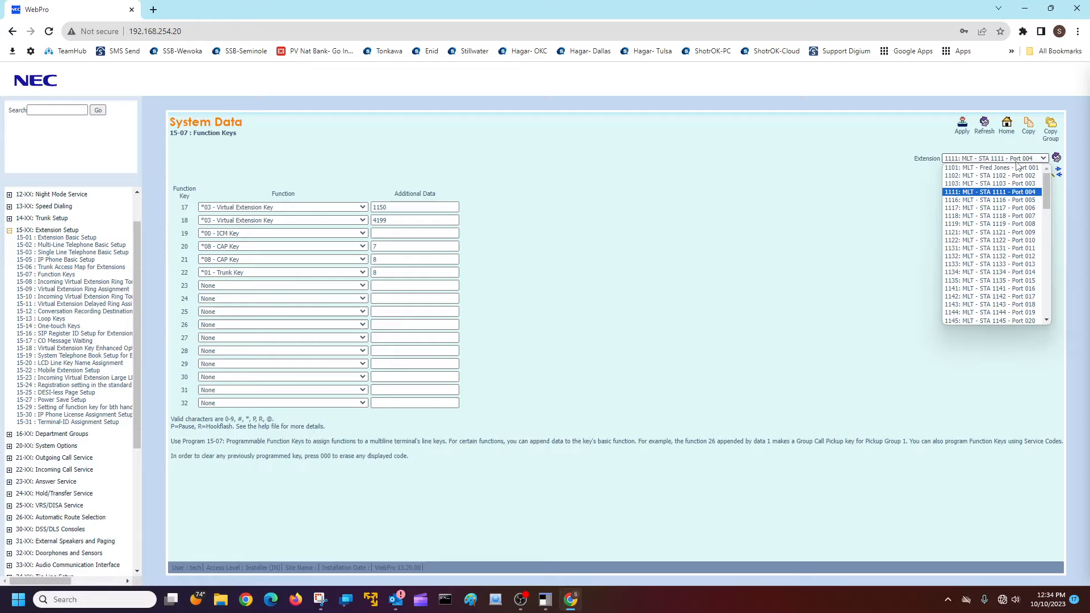
pyautogui.click(989, 206)
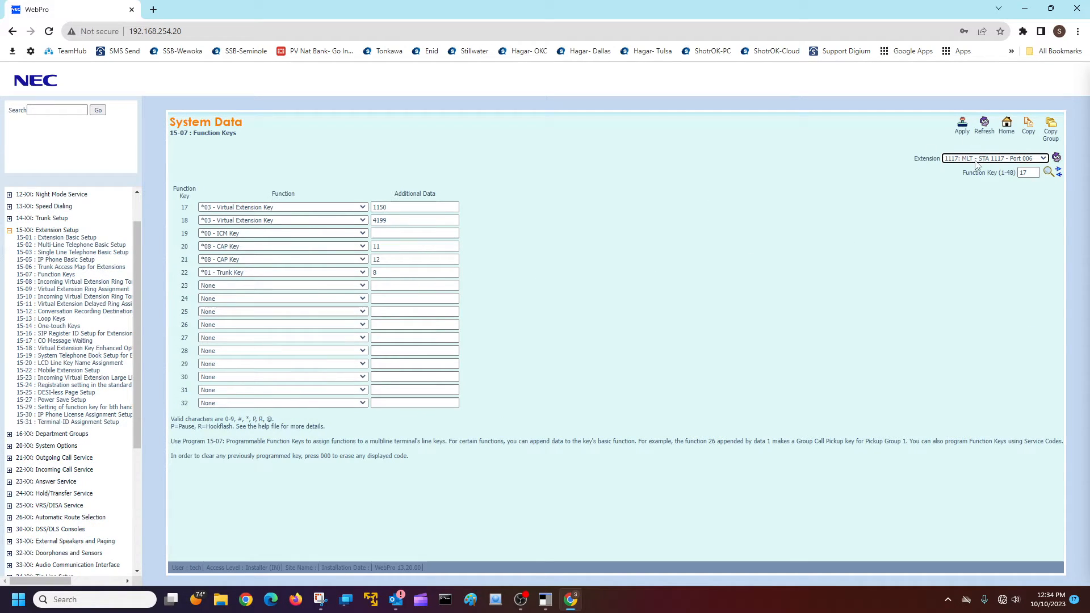
pyautogui.click(994, 158)
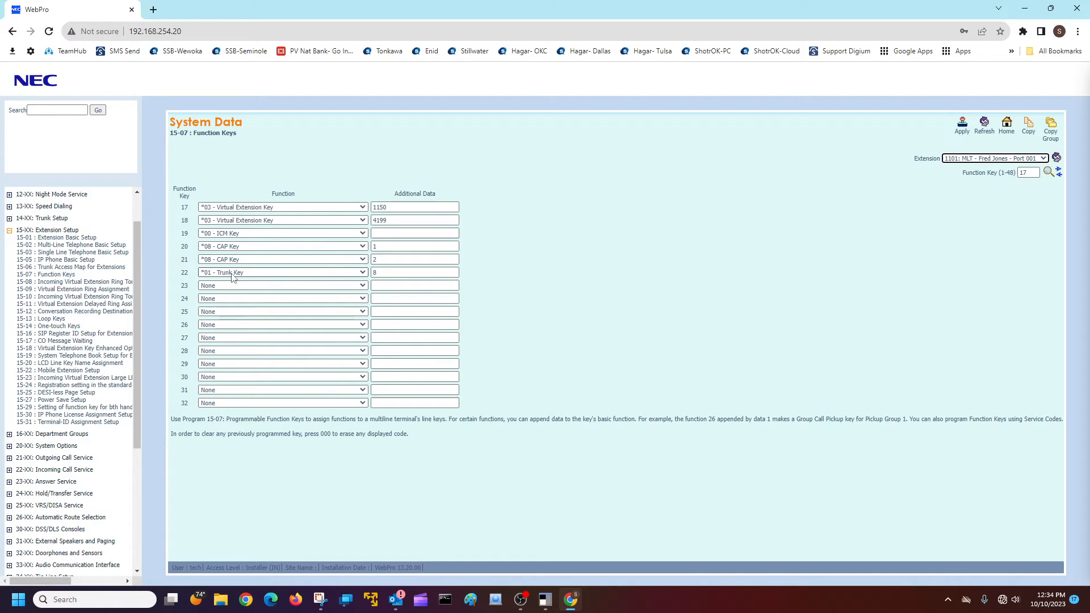
# Return the key listing to function keys 1–16
pyautogui.click(413, 272)
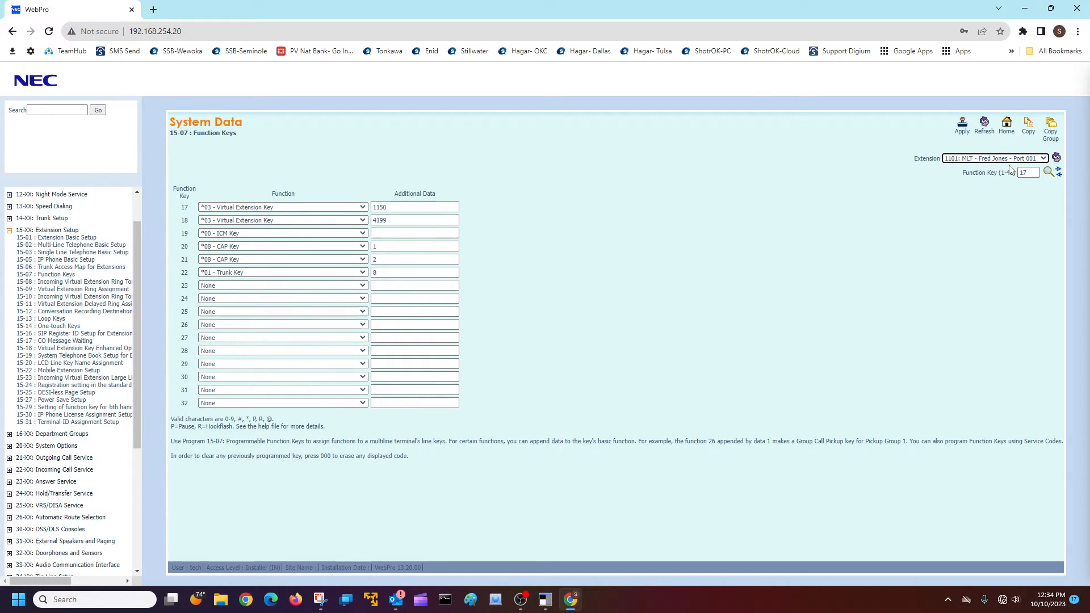
pyautogui.click(1028, 173)
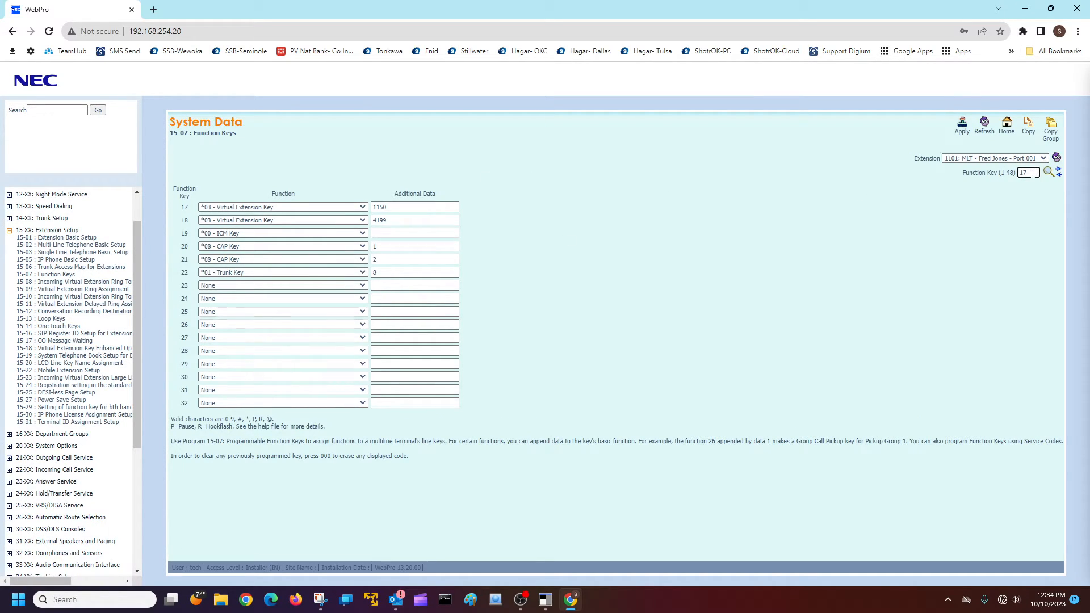
pyautogui.click(1029, 173)
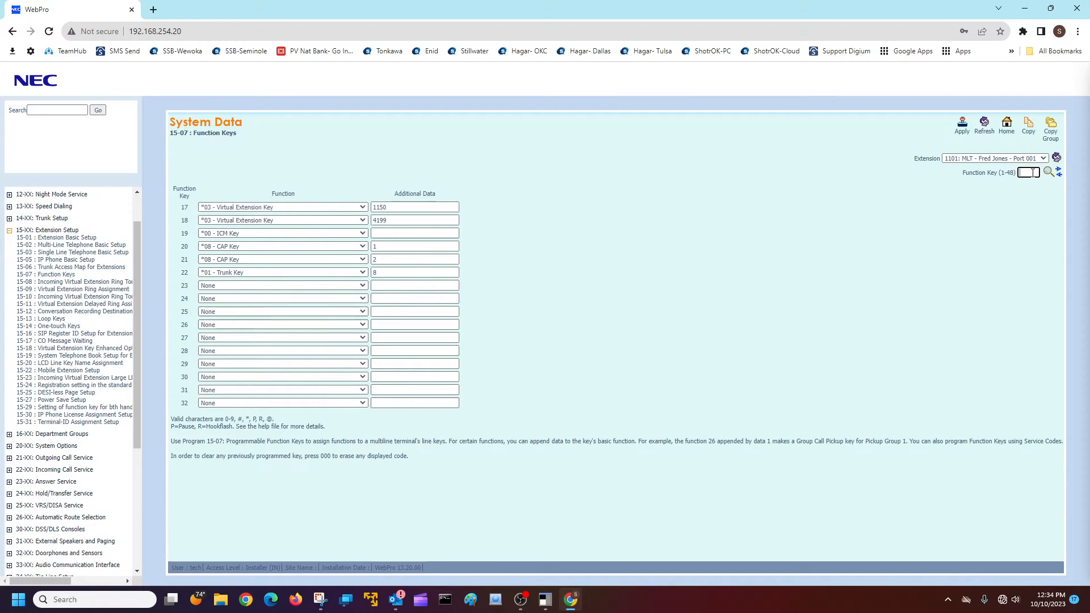
pyautogui.click(1048, 173)
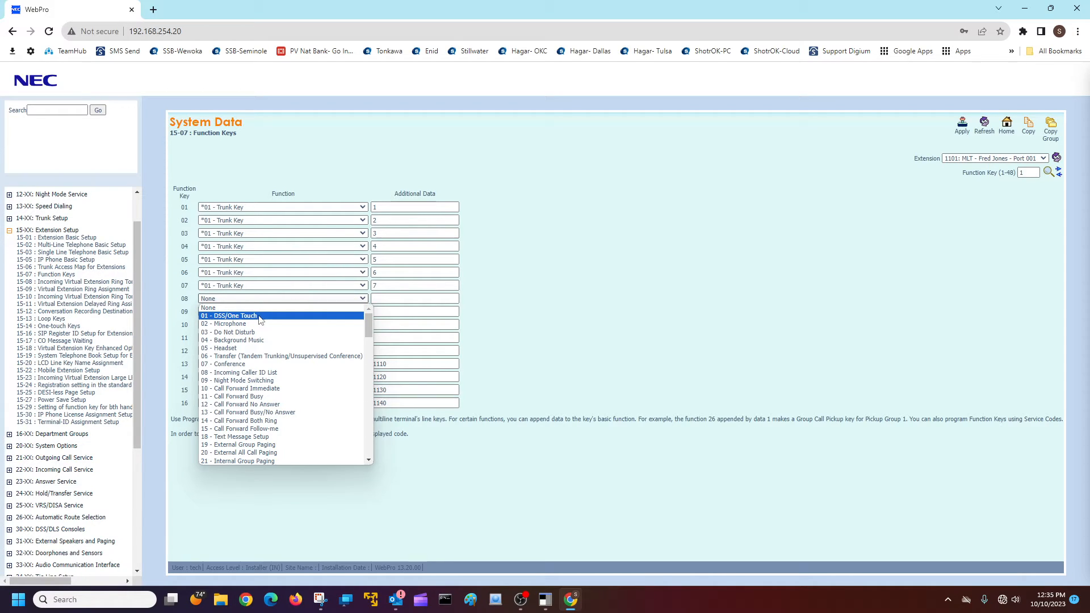
# Set key 08 to 01 - DSS/One Touch for extension 1102 and apply
pyautogui.click(229, 314)
pyautogui.write('1102')
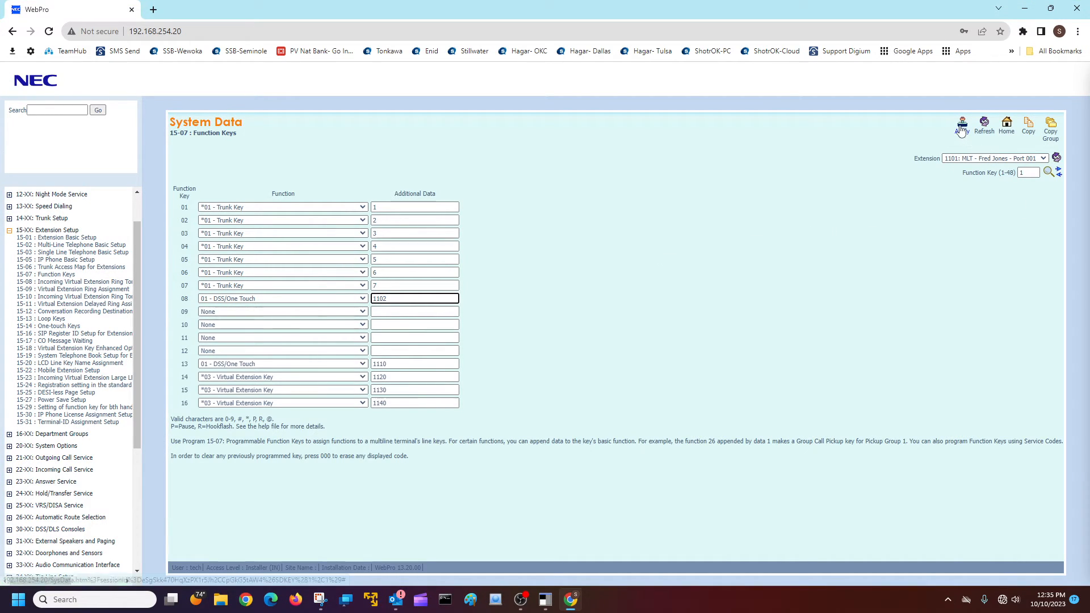
pyautogui.click(962, 125)
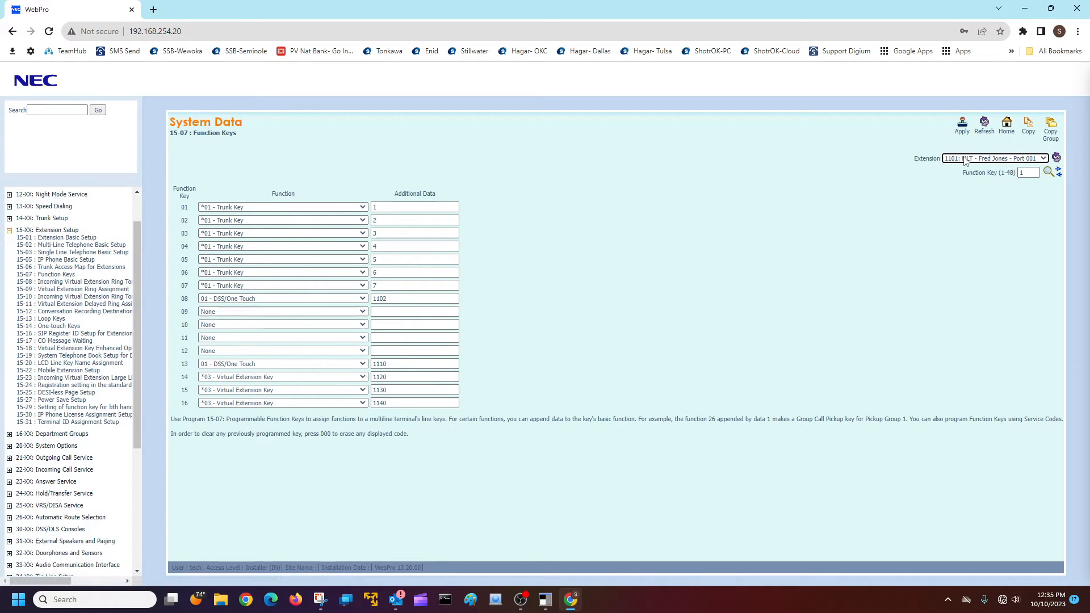
# On extension 1102, set key 08 to 01 - DSS/One Touch with data 1101 and apply
pyautogui.click(994, 158)
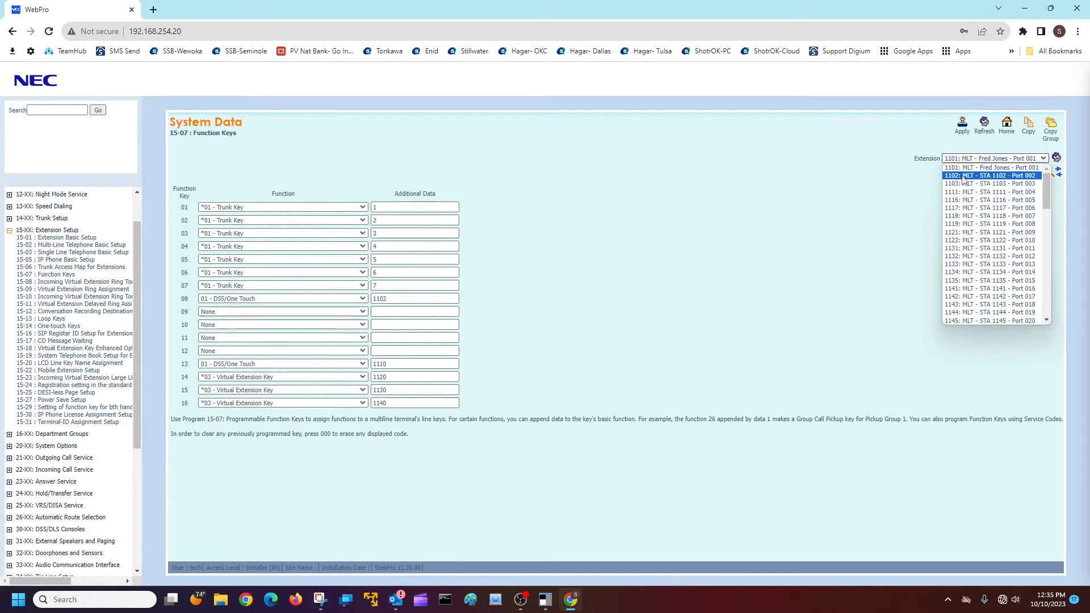
pyautogui.click(992, 174)
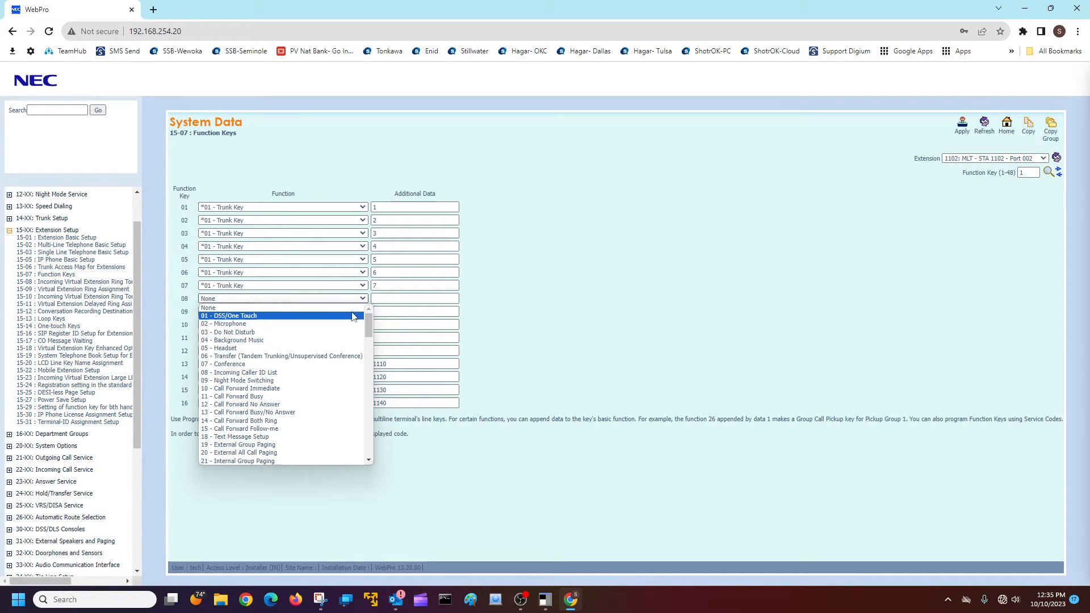
pyautogui.click(228, 315)
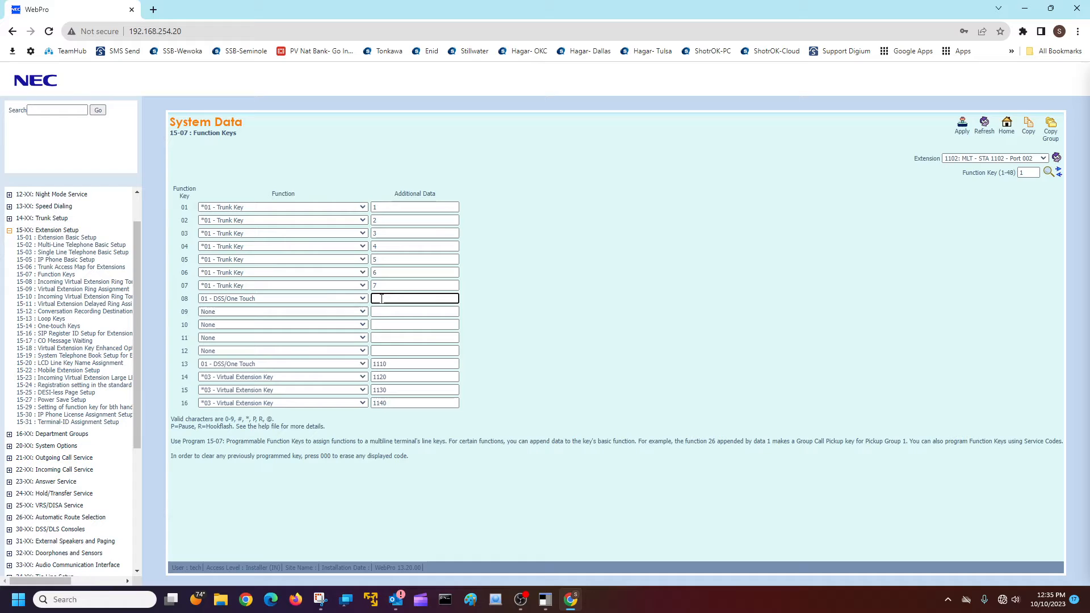
pyautogui.write('1101')
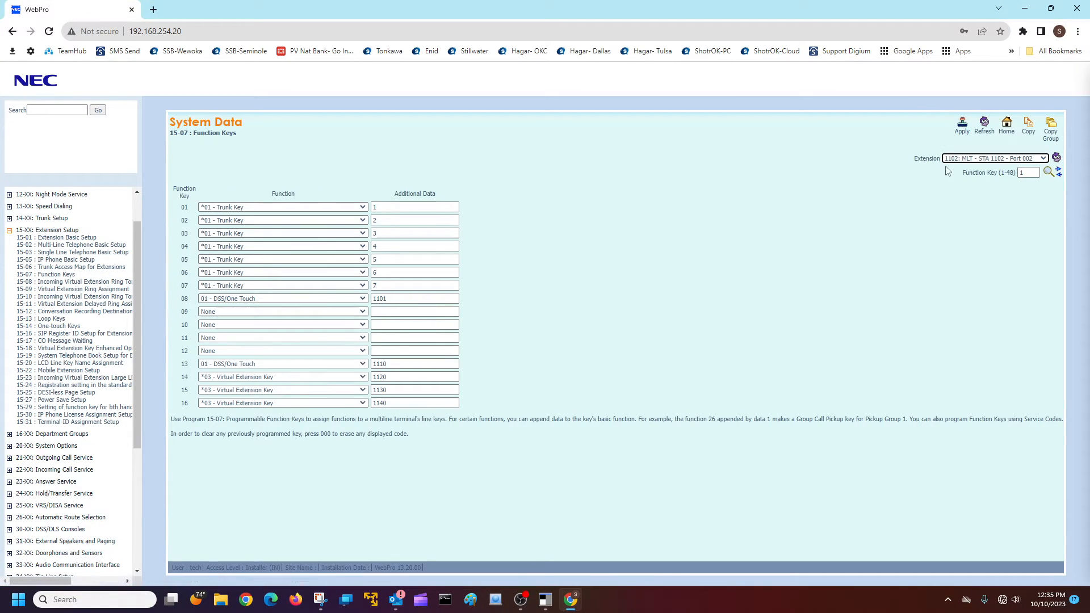
pyautogui.click(413, 299)
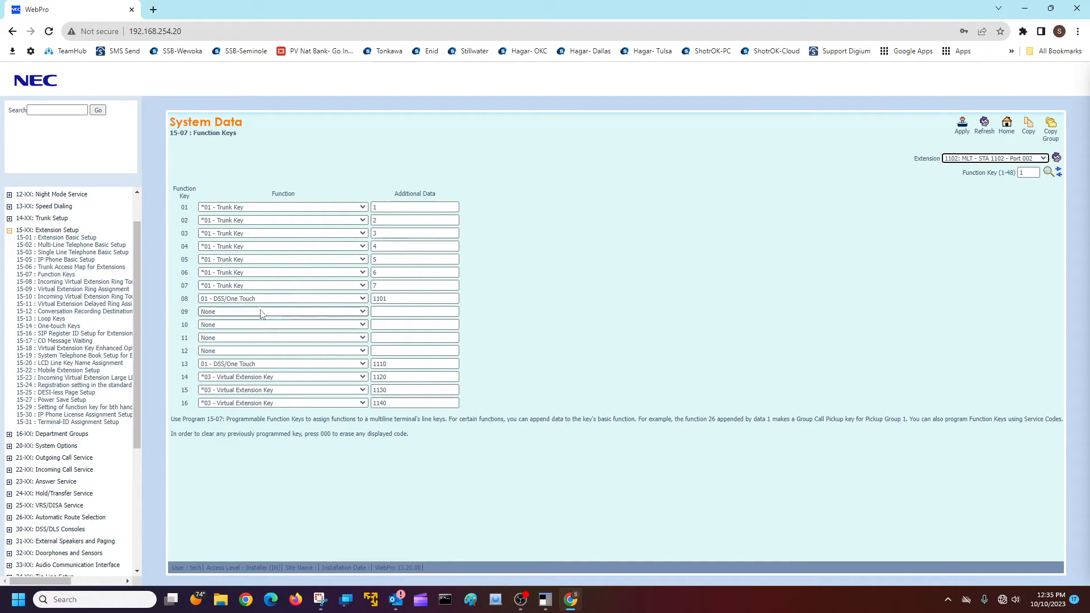
pyautogui.click(994, 158)
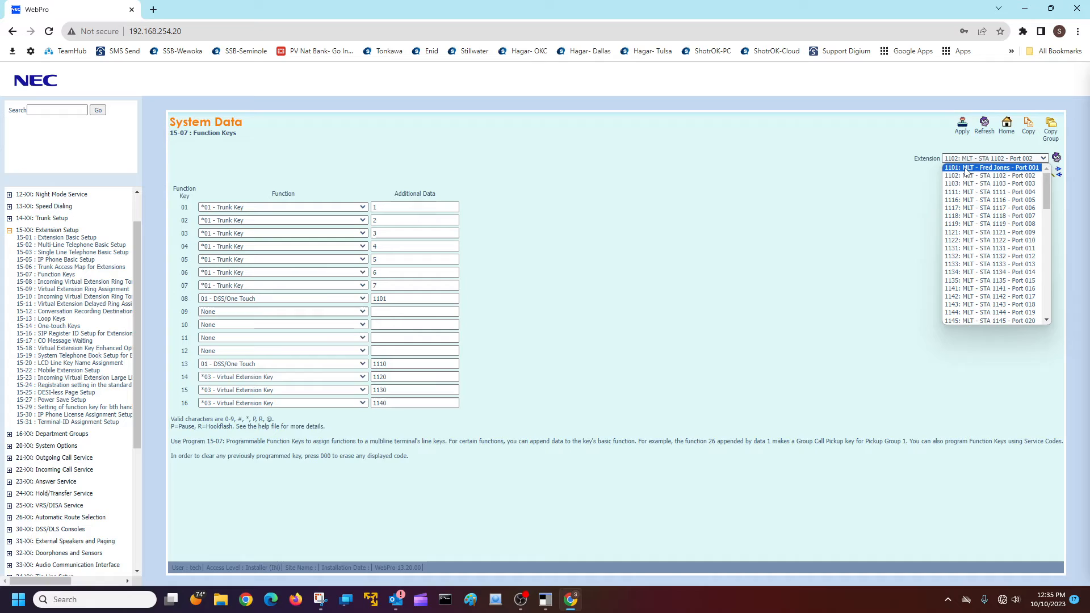
# Back on extension 1101, choose 01 - DSS/One Touch as key 09's function
pyautogui.click(992, 167)
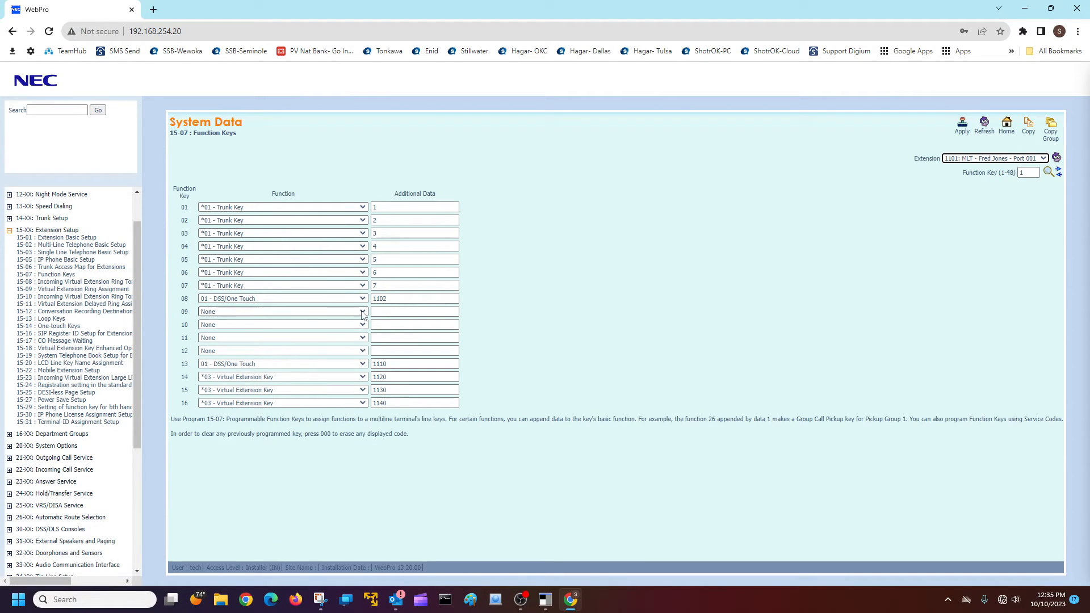
pyautogui.click(360, 311)
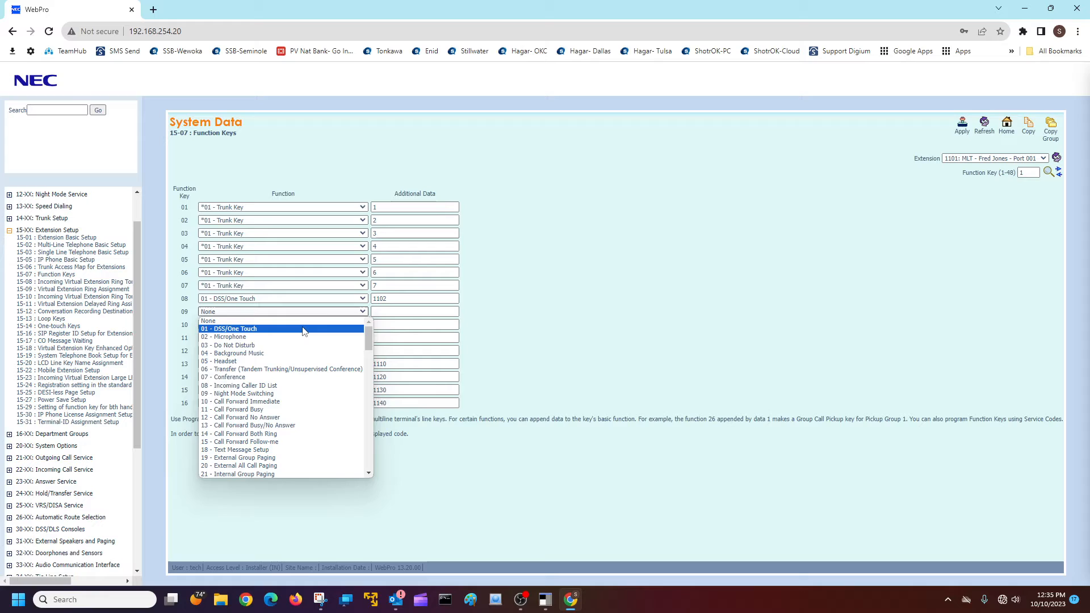
pyautogui.click(230, 328)
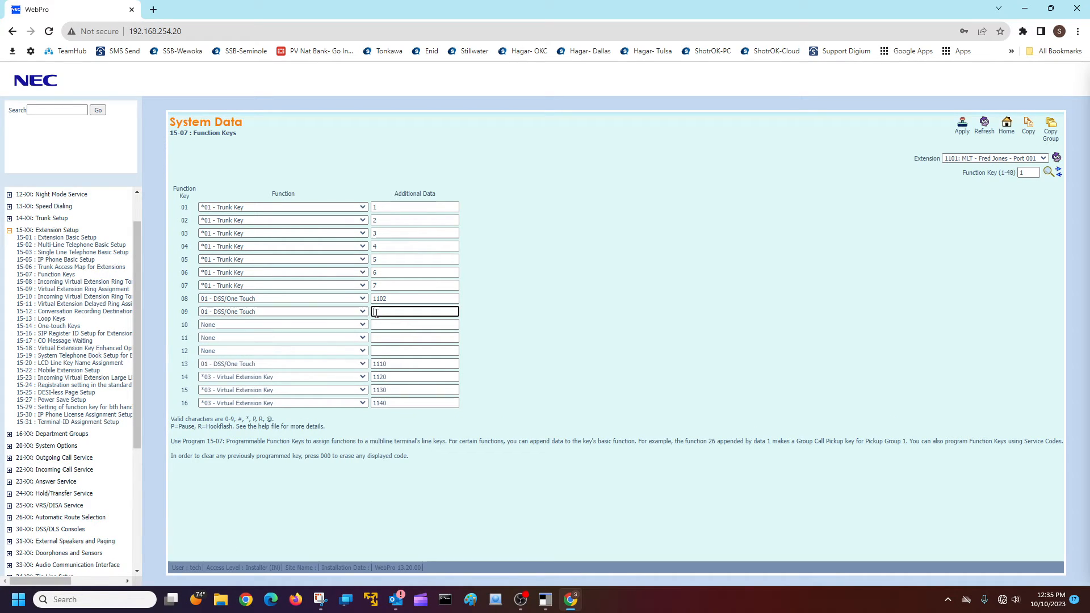
pyautogui.write('3')
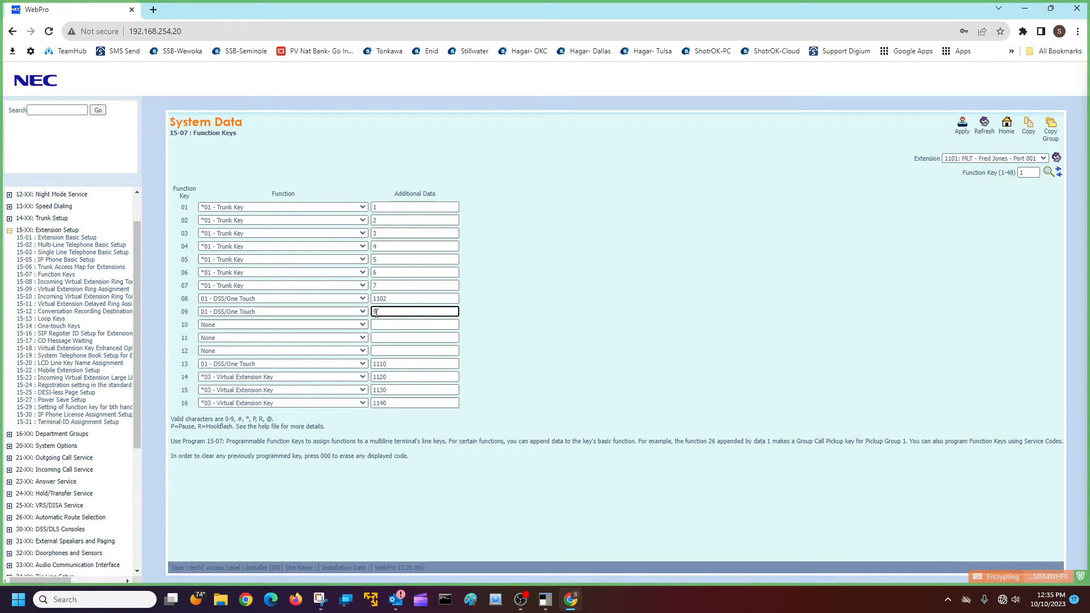
pyautogui.write('105')
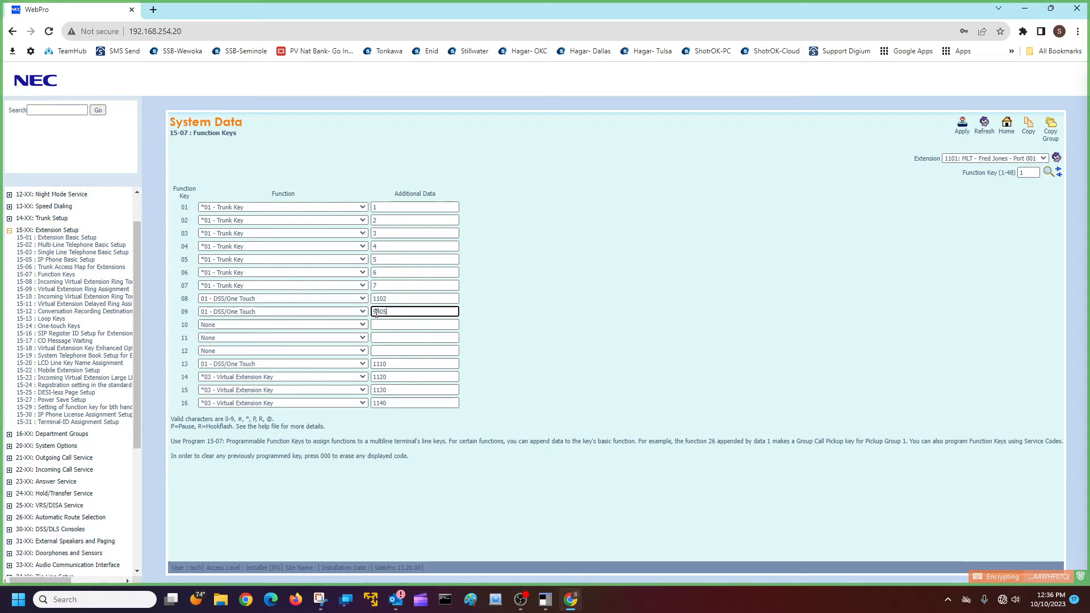
pyautogui.write('5991234')
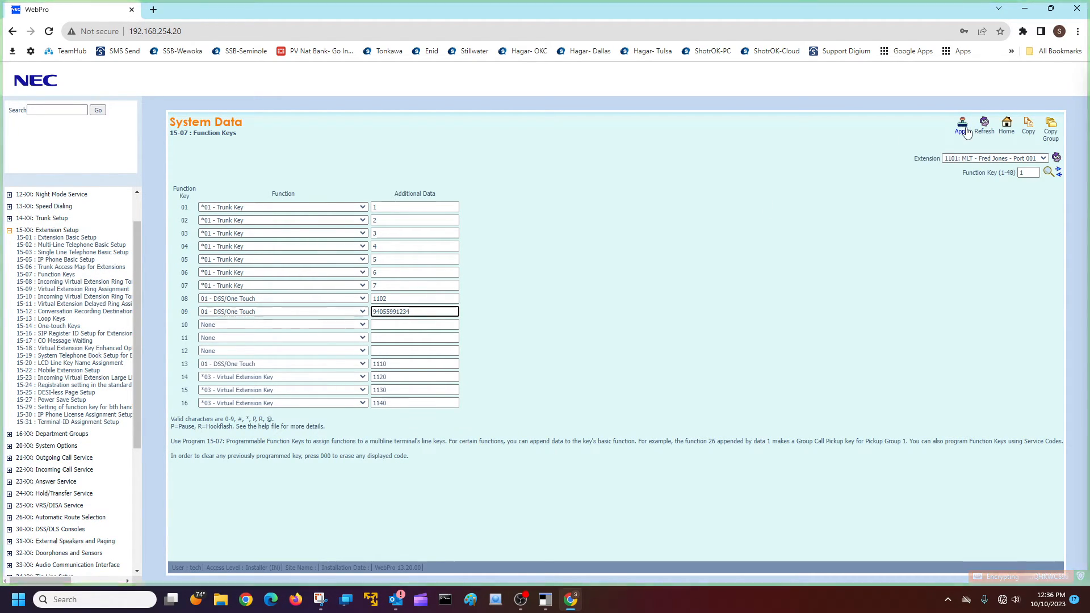
pyautogui.click(961, 125)
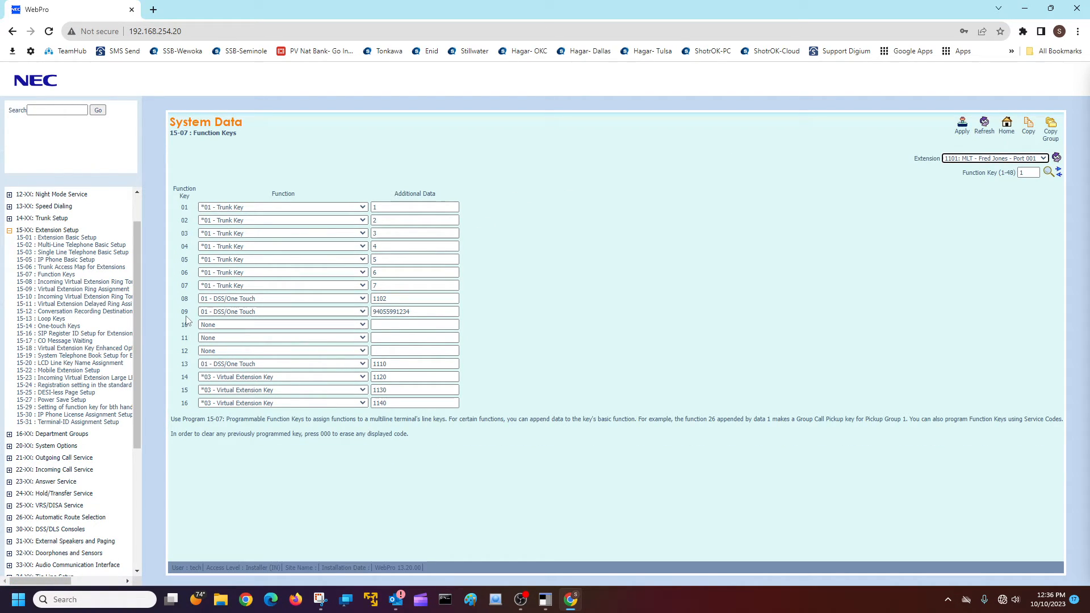
pyautogui.click(415, 311)
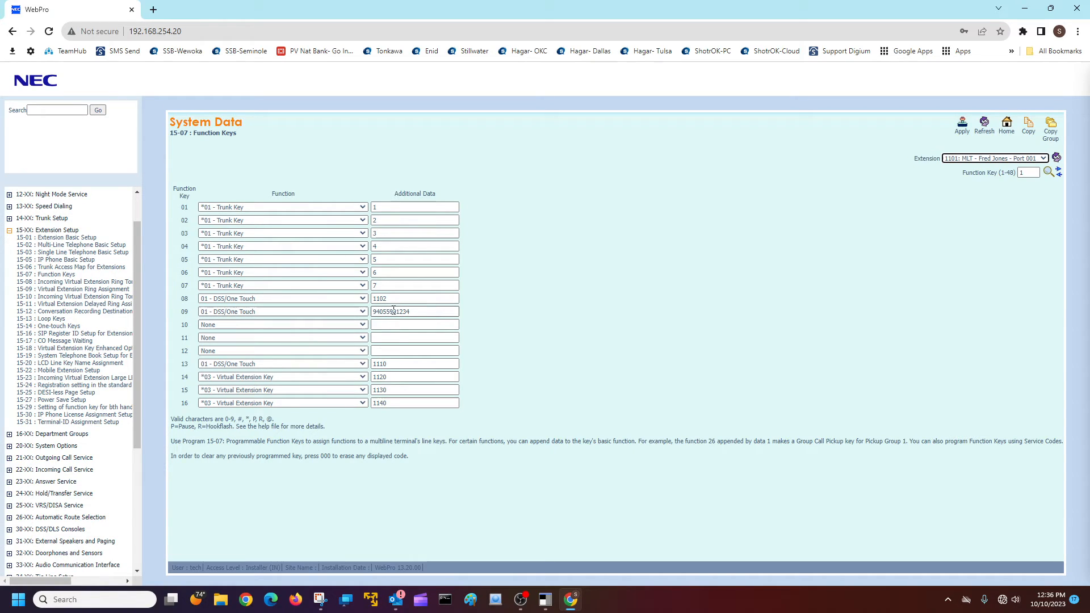
pyautogui.click(413, 311)
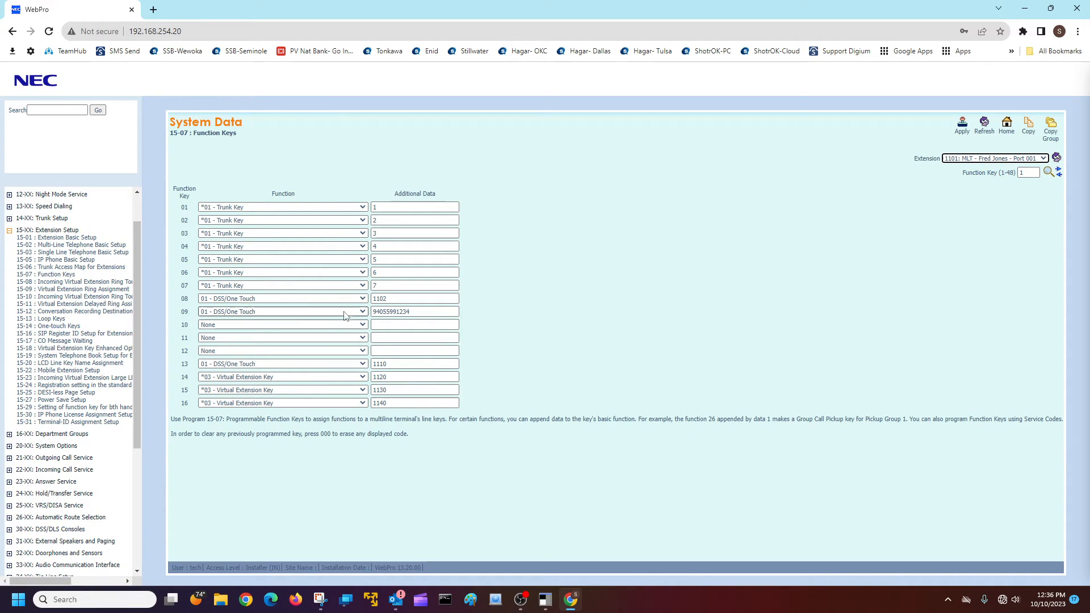
pyautogui.click(414, 311)
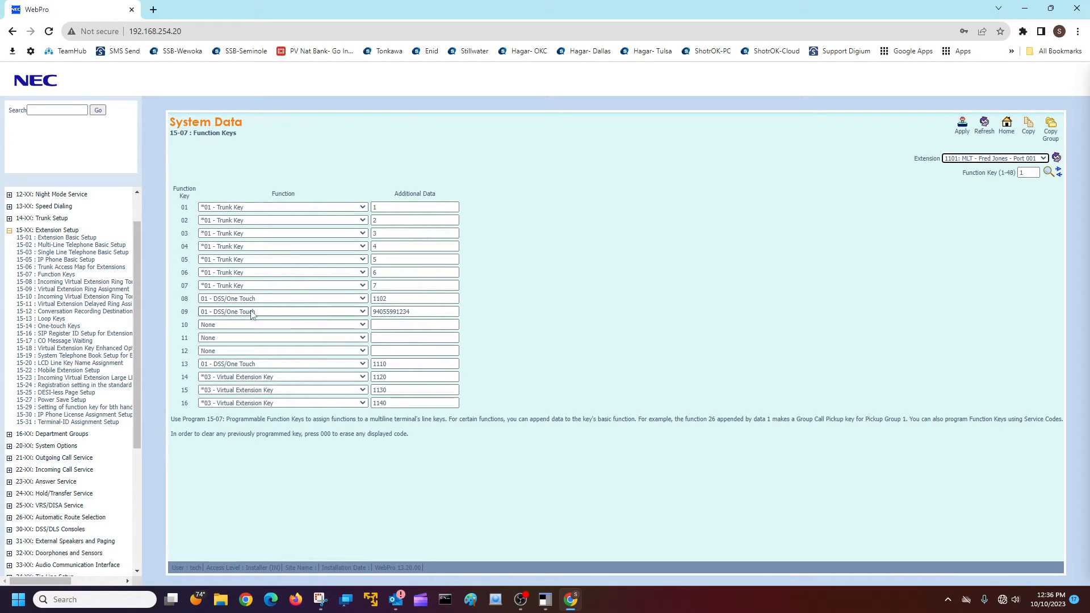
pyautogui.moveTo(270, 314)
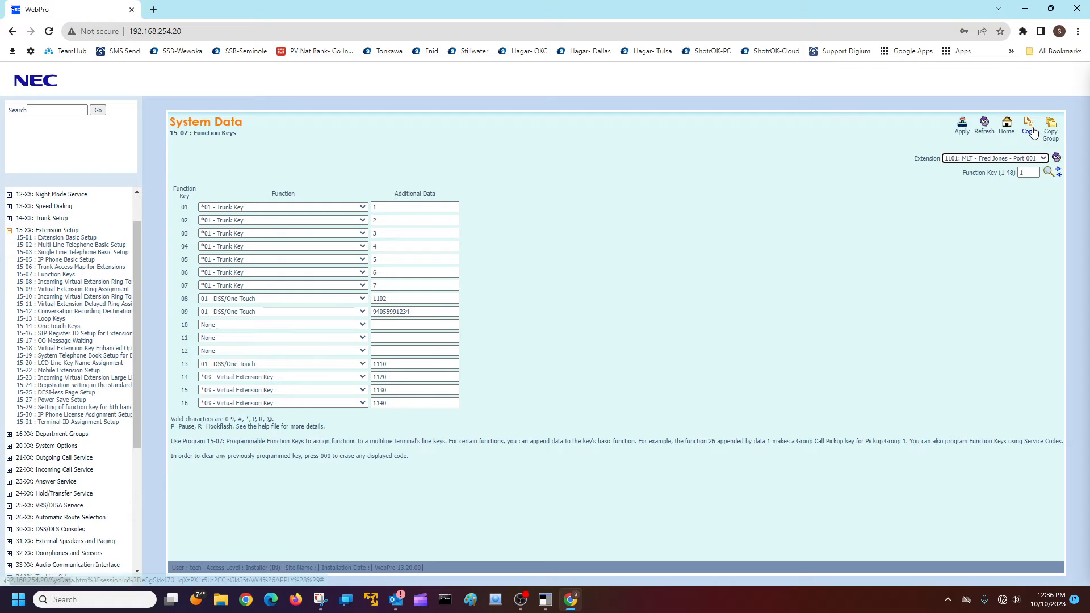
# In the Copy window, keep Copy From 1101 and enter function key 9 to copy
pyautogui.click(1028, 127)
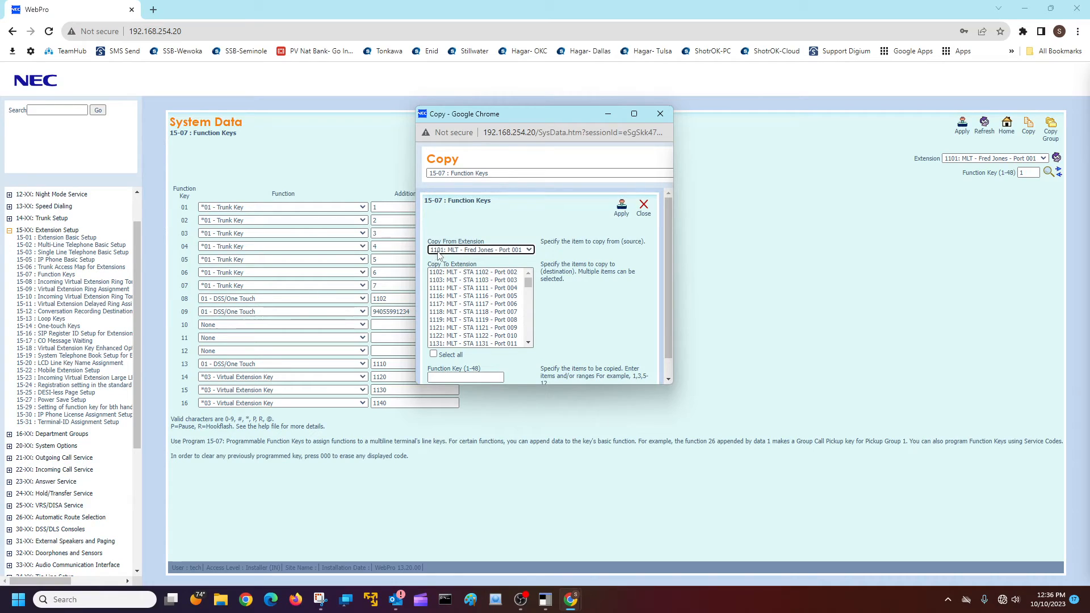
pyautogui.click(464, 377)
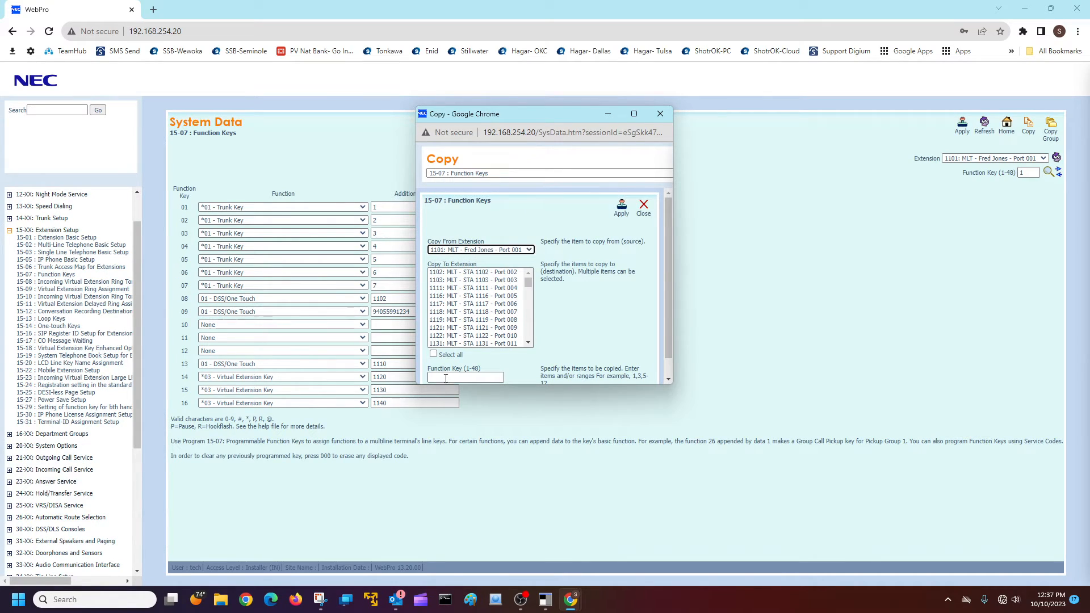
pyautogui.write('5')
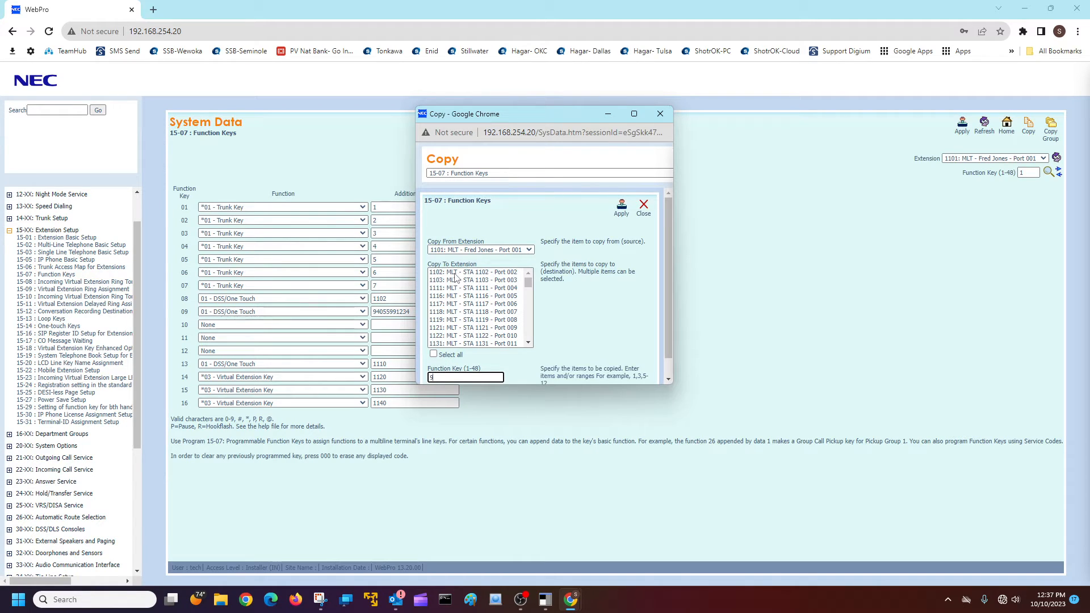
# Select destinations 1102, 1103 and 1111, apply the copy and close the window
pyautogui.click(476, 271)
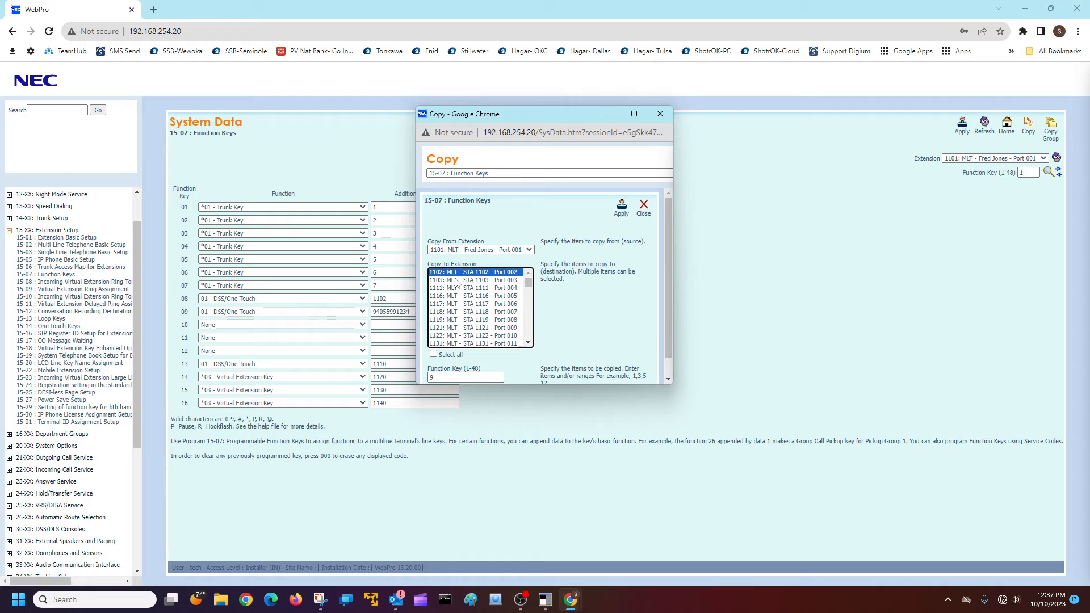
pyautogui.click(475, 285)
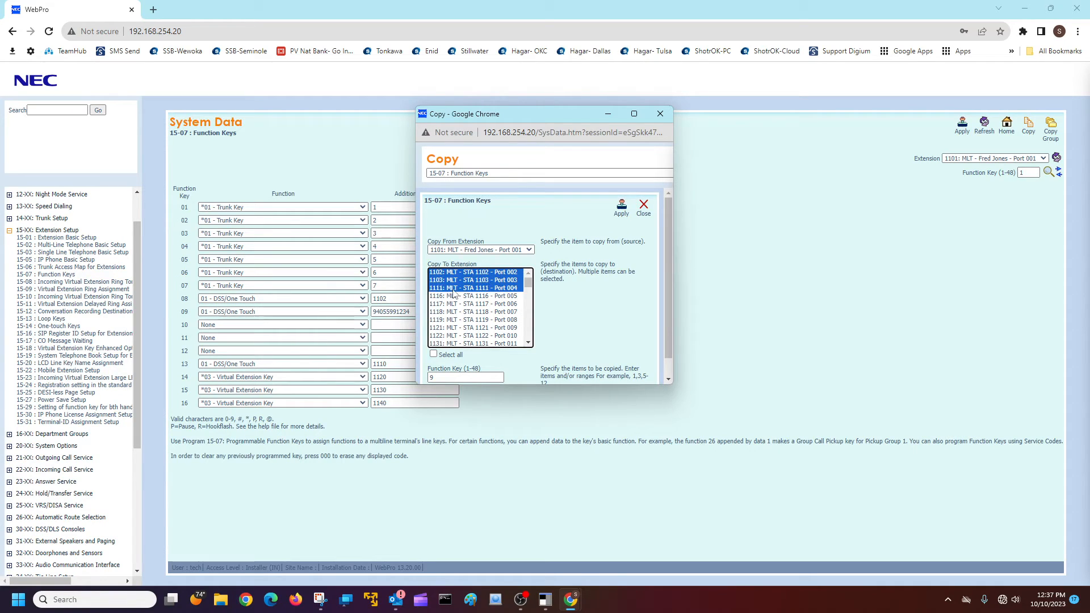
pyautogui.moveTo(466, 307)
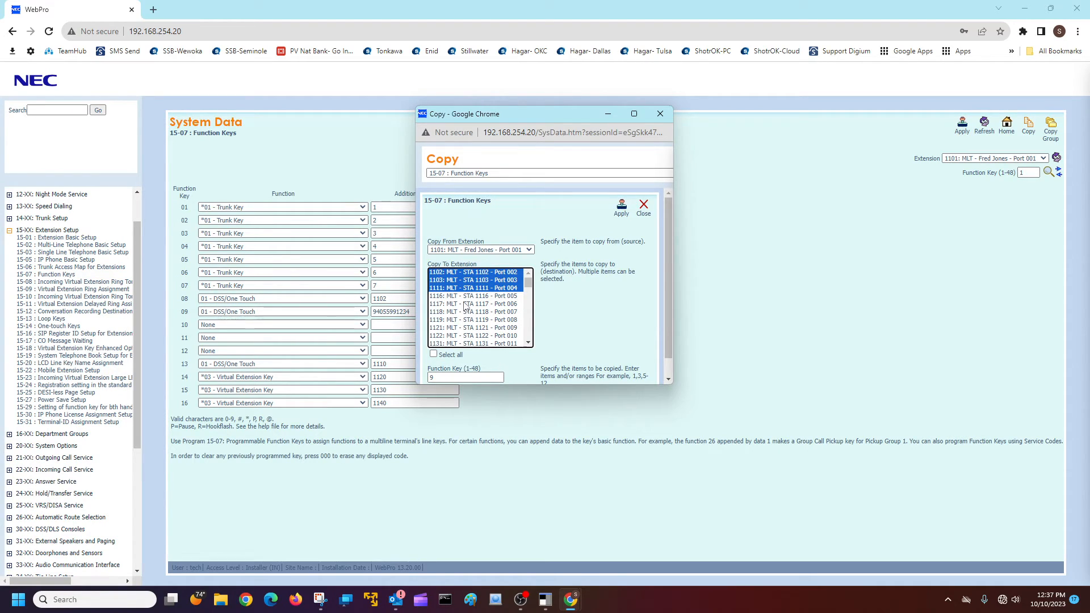
pyautogui.click(474, 295)
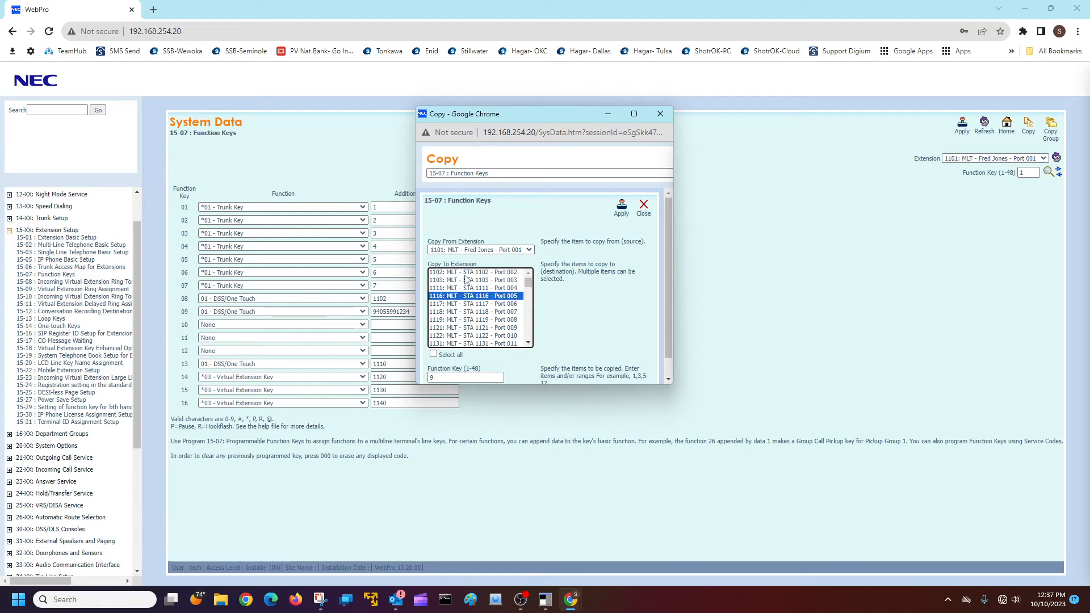
pyautogui.click(476, 271)
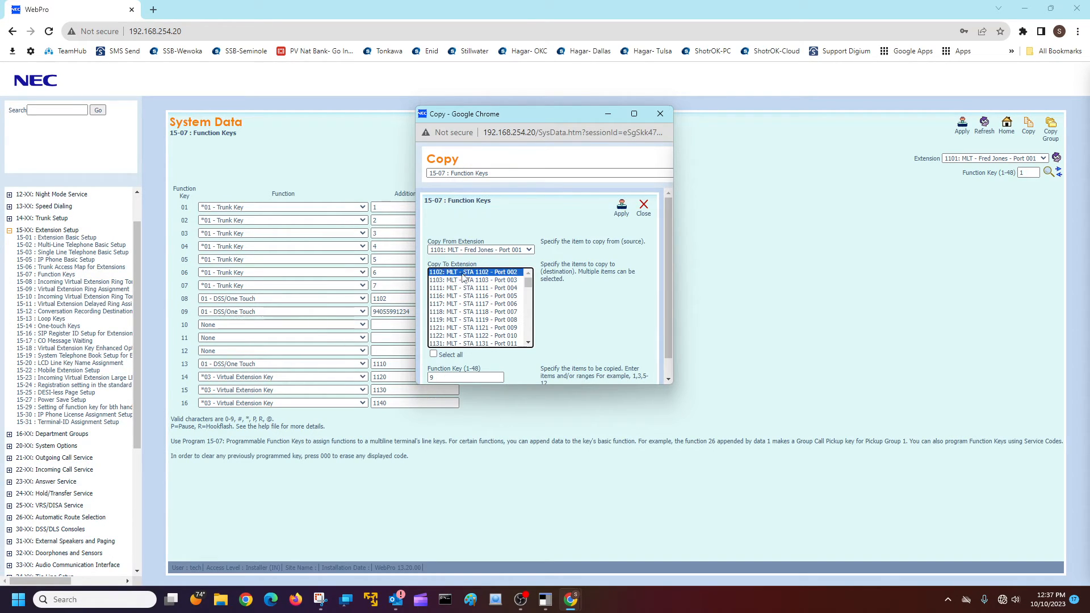
pyautogui.click(469, 289)
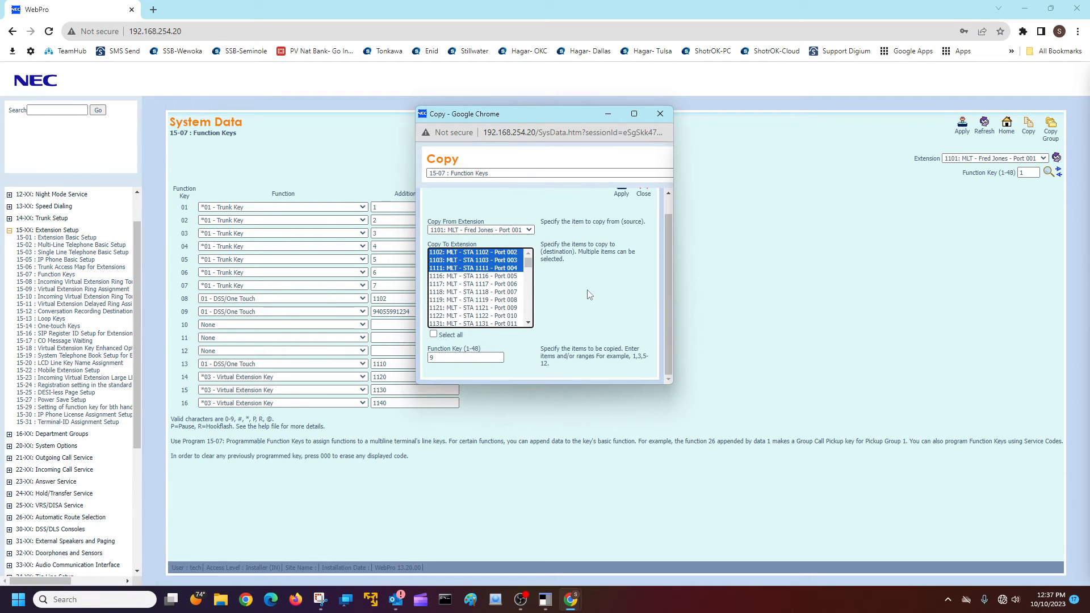
pyautogui.click(620, 211)
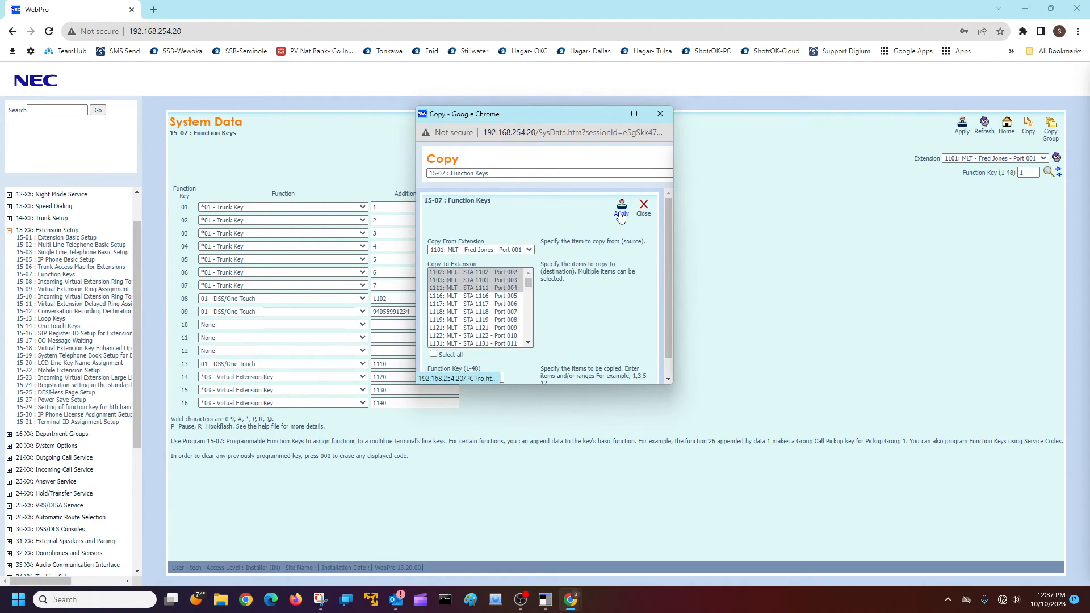
pyautogui.click(640, 207)
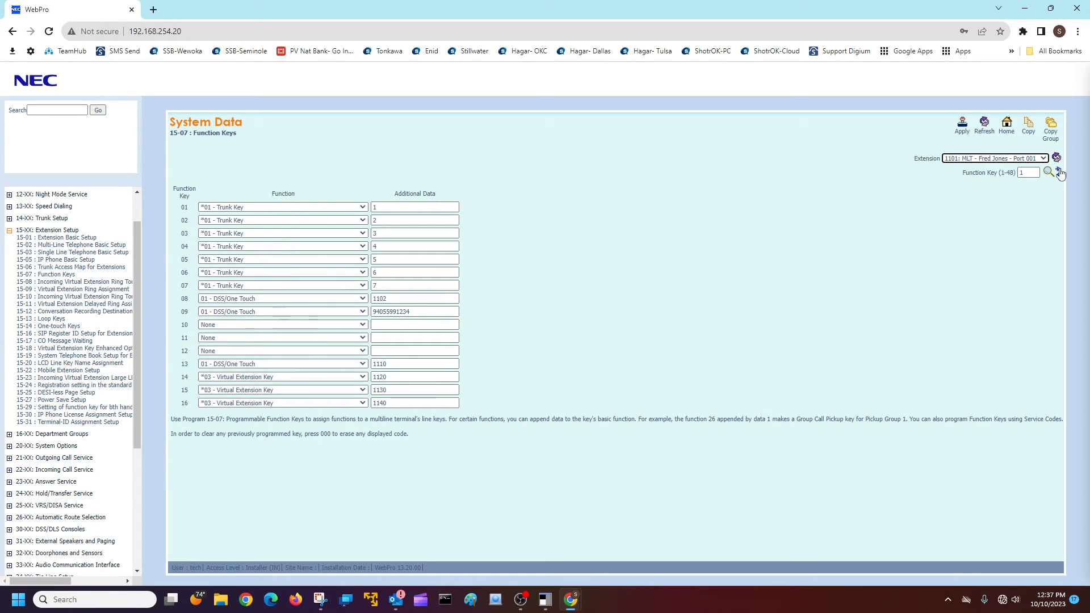
# Glance at keys 17-32, return to keys 1-16 and view extension 1102's key 09
pyautogui.click(1058, 172)
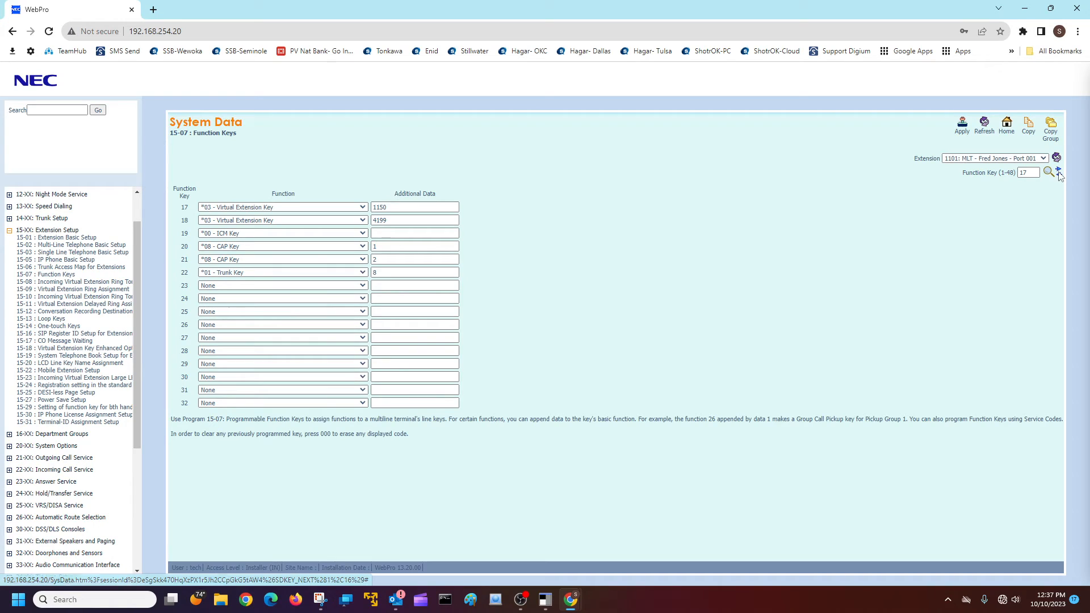
pyautogui.click(1048, 171)
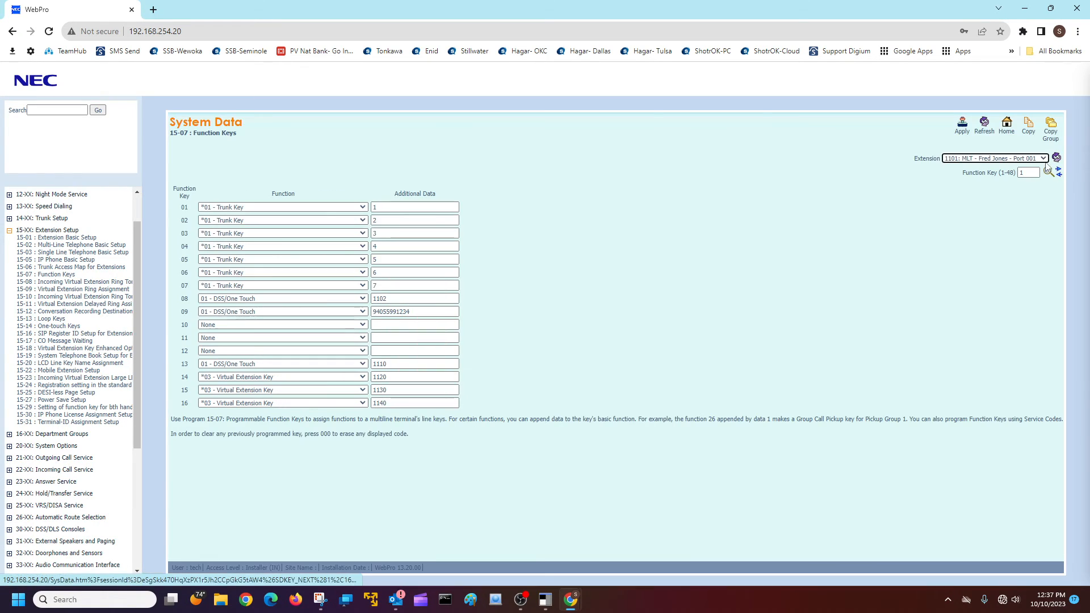
pyautogui.click(992, 158)
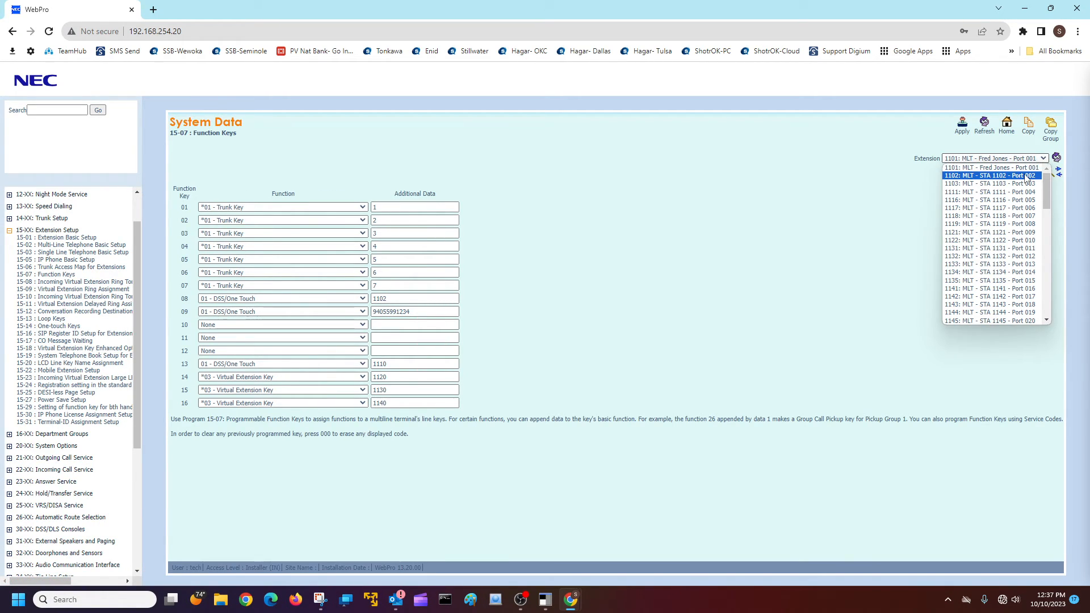
pyautogui.click(989, 174)
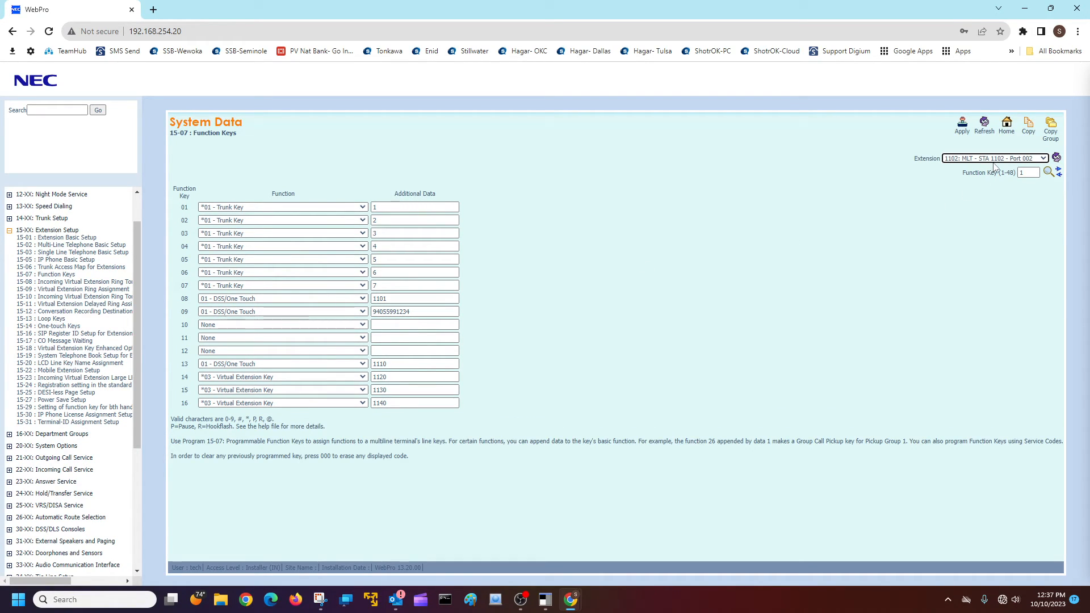
# View extensions 1103 and 1111 to check key 09 holds the one-touch number
pyautogui.click(995, 158)
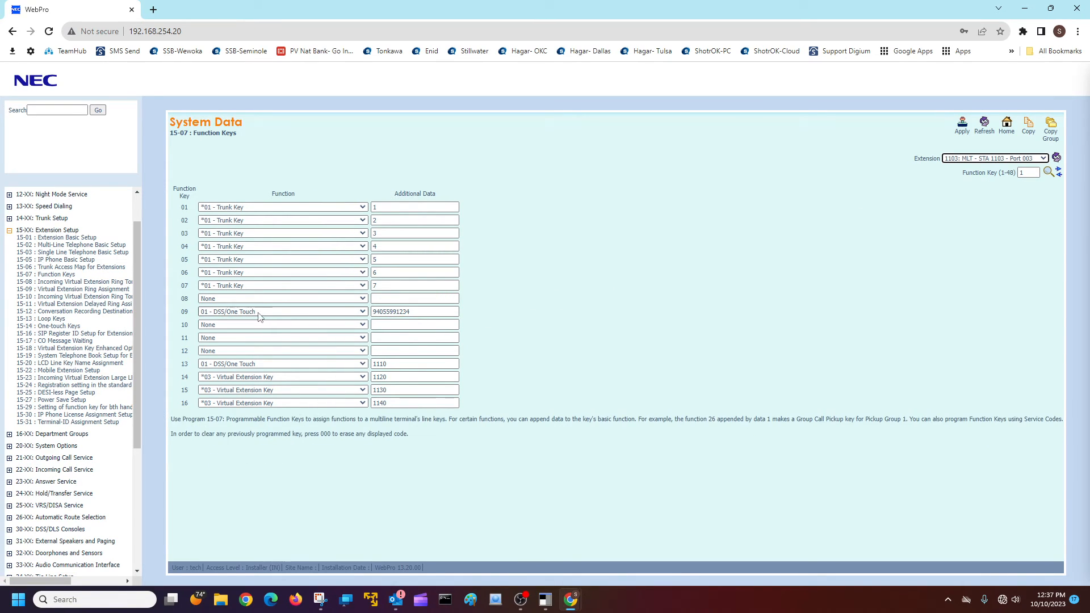
pyautogui.click(994, 157)
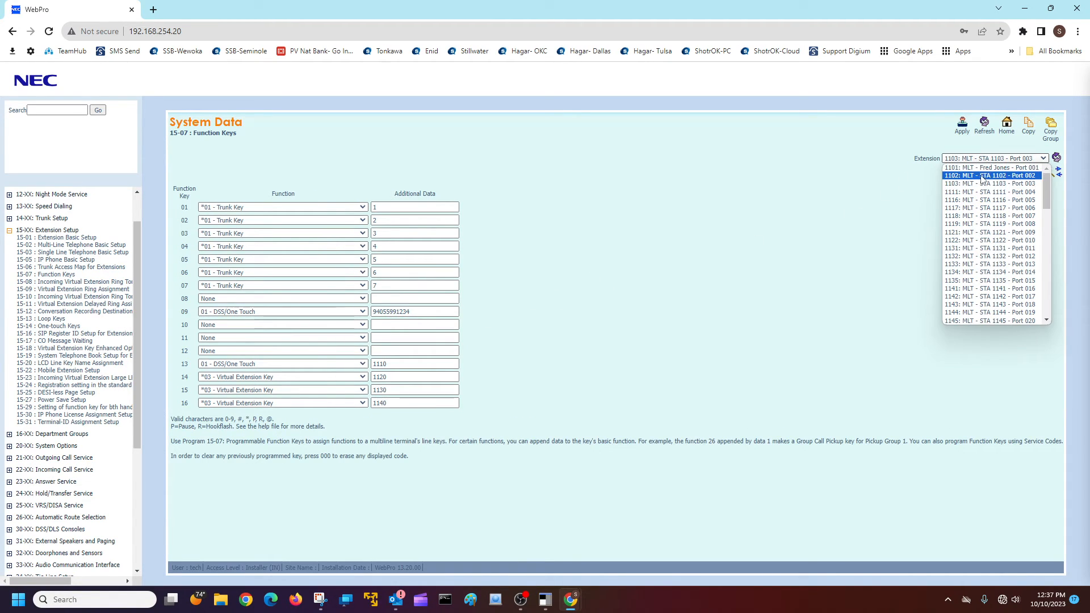
pyautogui.click(989, 192)
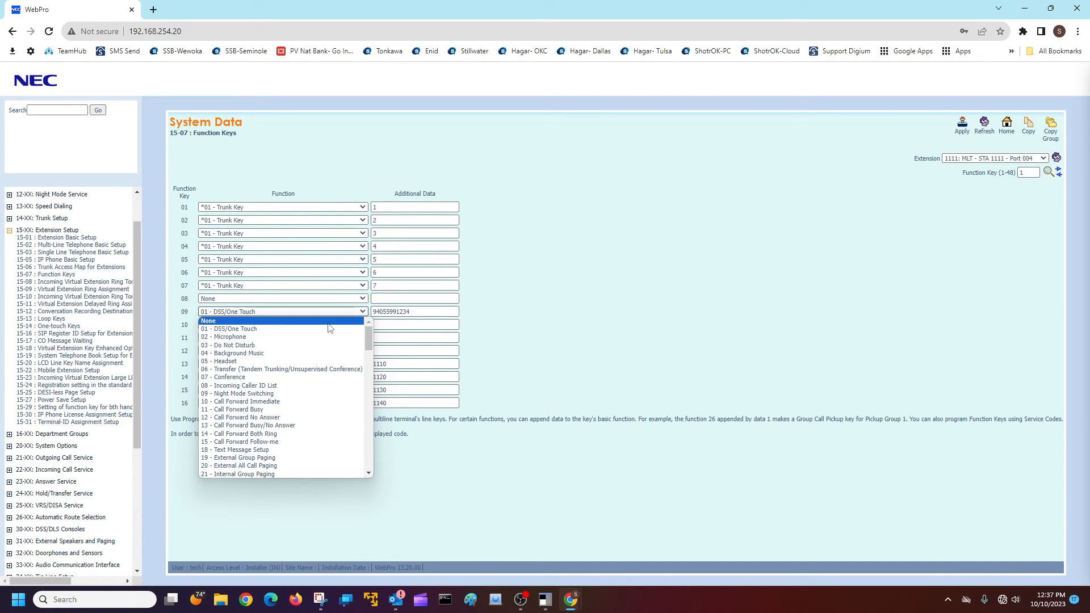
# Set key 09 on 1111 to None and copy key 9 to extensions 1101, 1102 and 1103
pyautogui.click(206, 320)
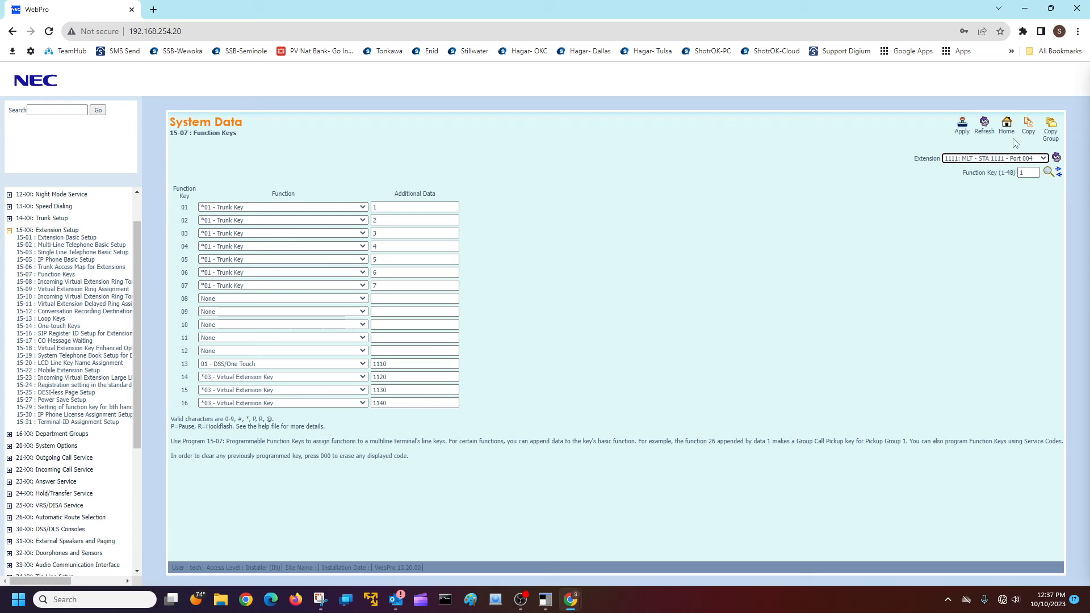
pyautogui.click(1029, 125)
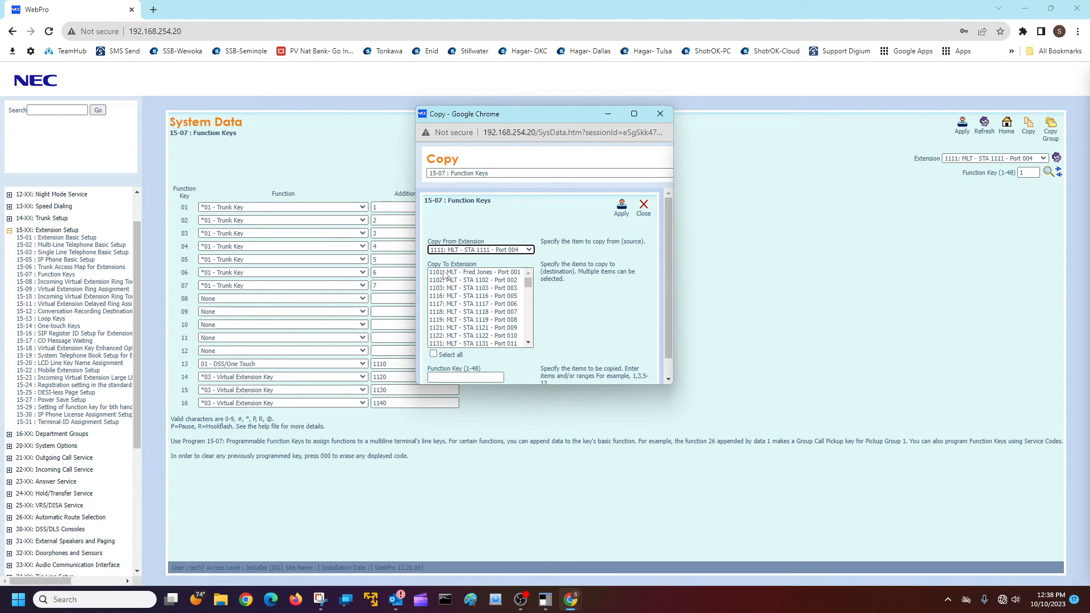
pyautogui.click(476, 271)
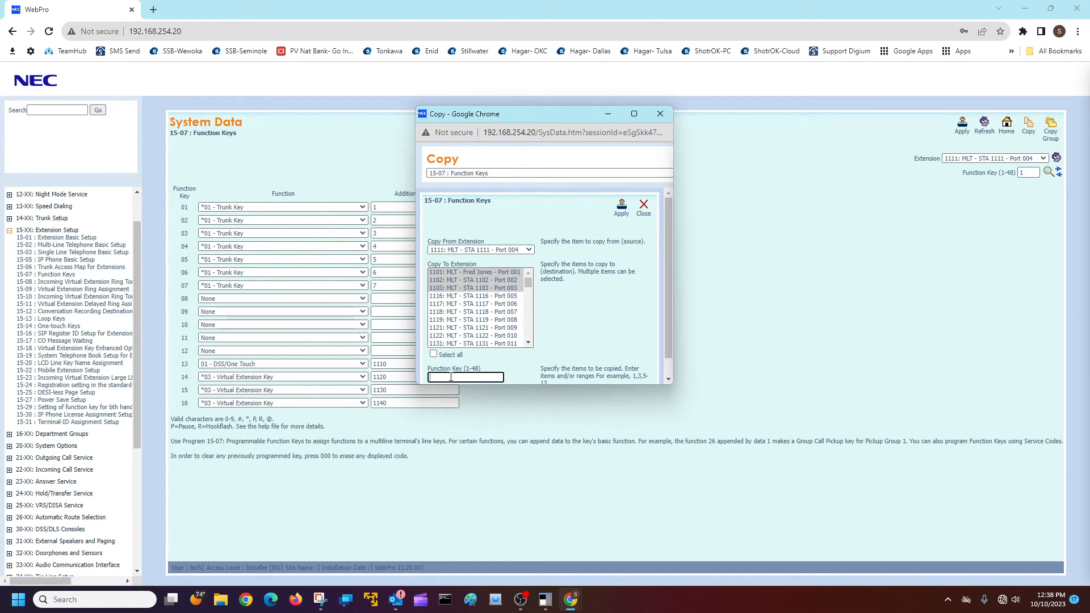
pyautogui.write('9')
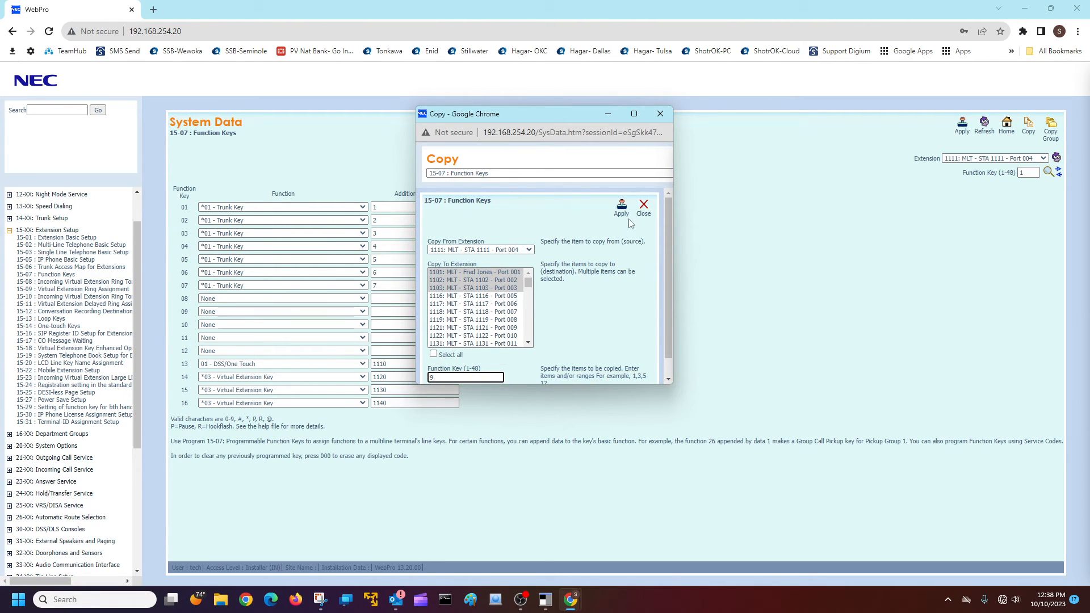
pyautogui.click(643, 209)
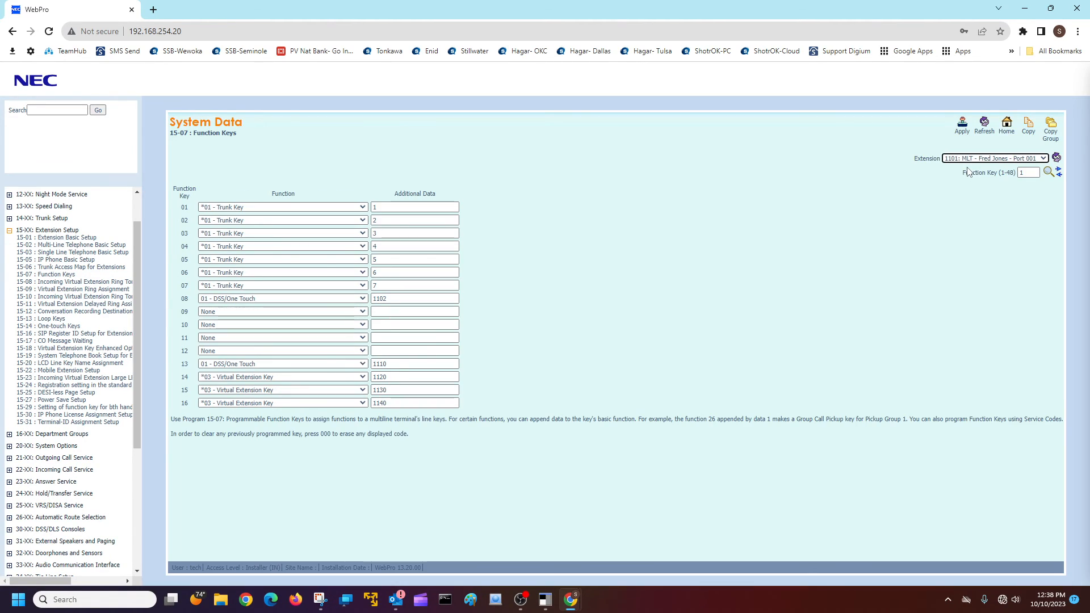
# Check another extension's function keys via the Extension list before leaving
pyautogui.click(992, 158)
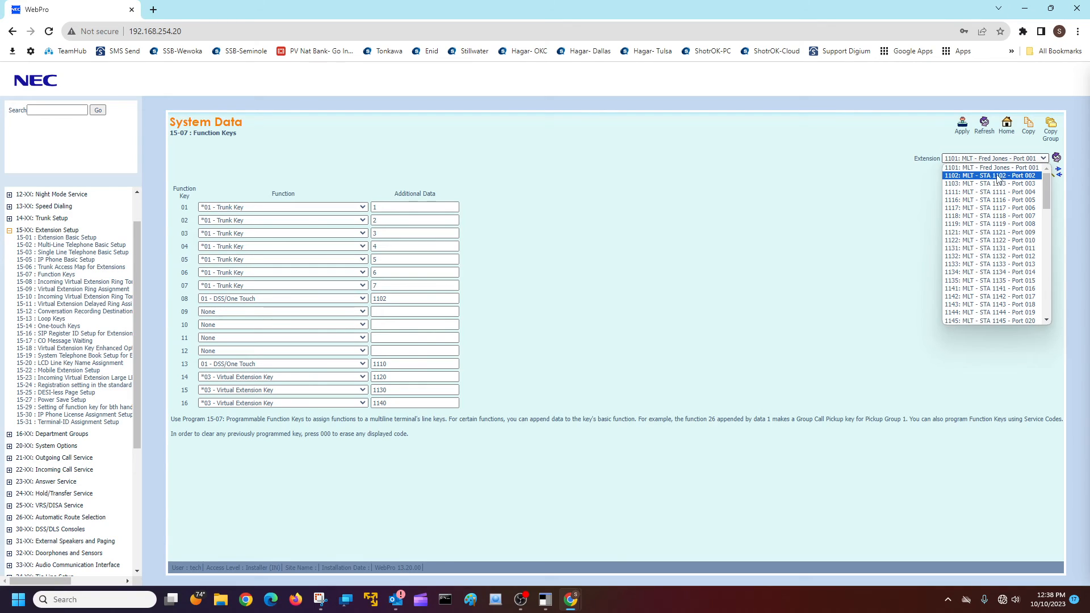
pyautogui.click(995, 175)
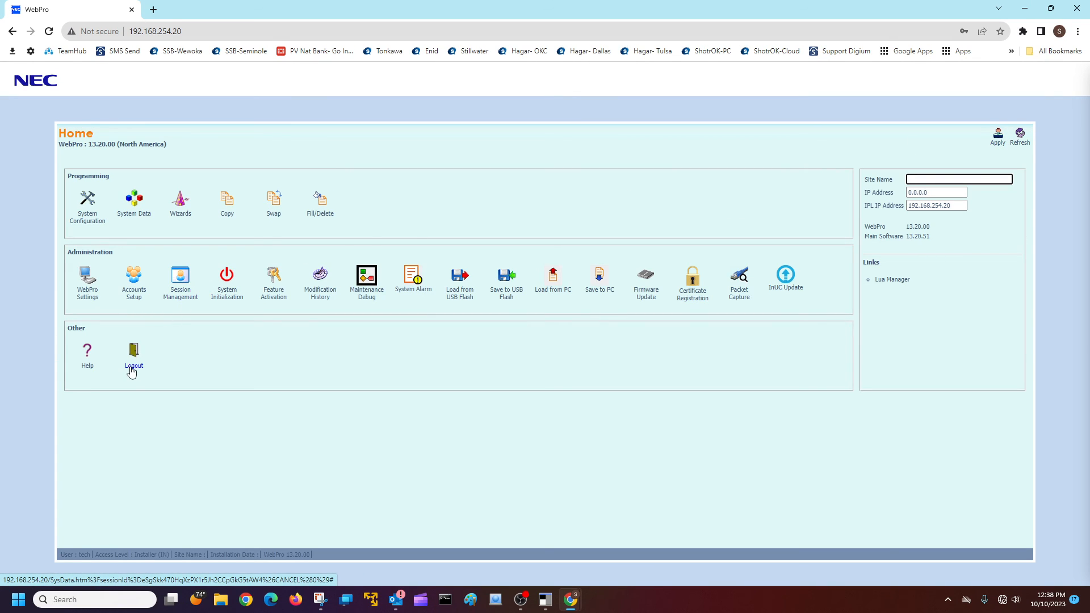
# Log out of WebPro and confirm, leaving the Login page showing
pyautogui.click(132, 354)
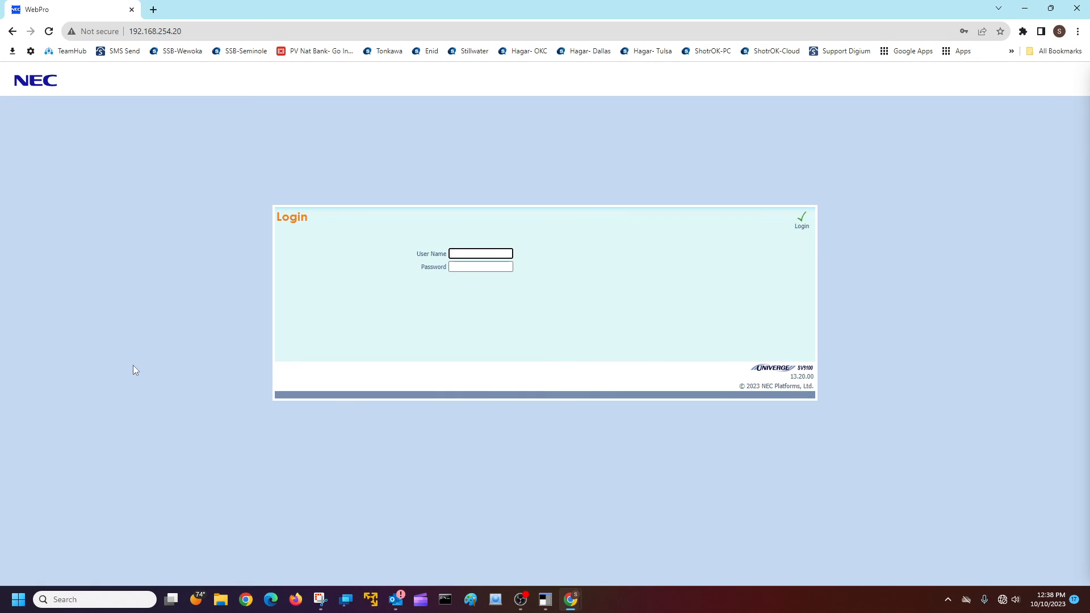
pyautogui.click(479, 253)
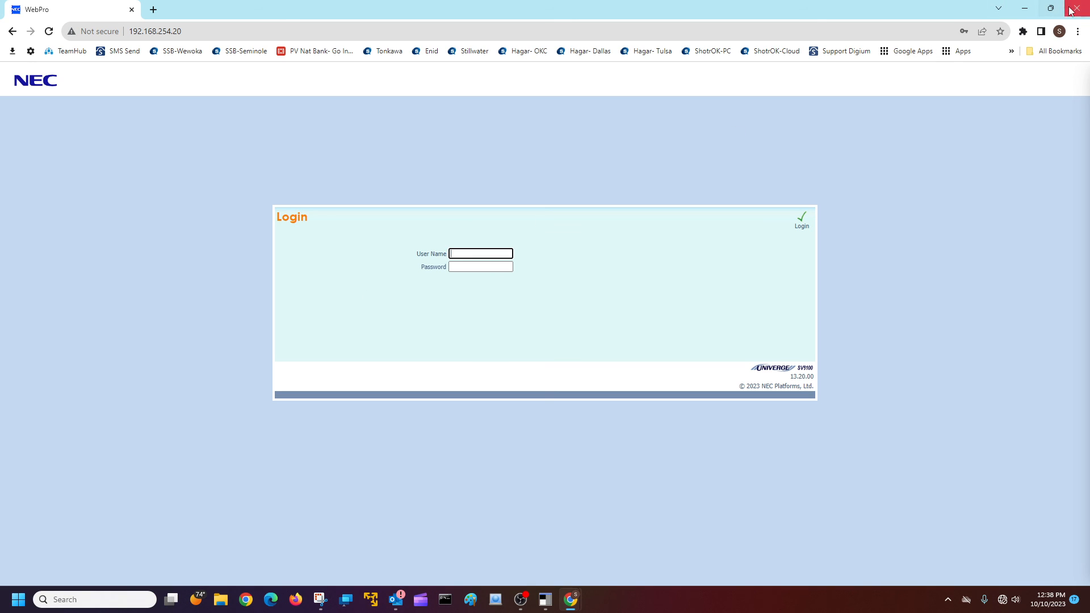
pyautogui.moveTo(731, 168)
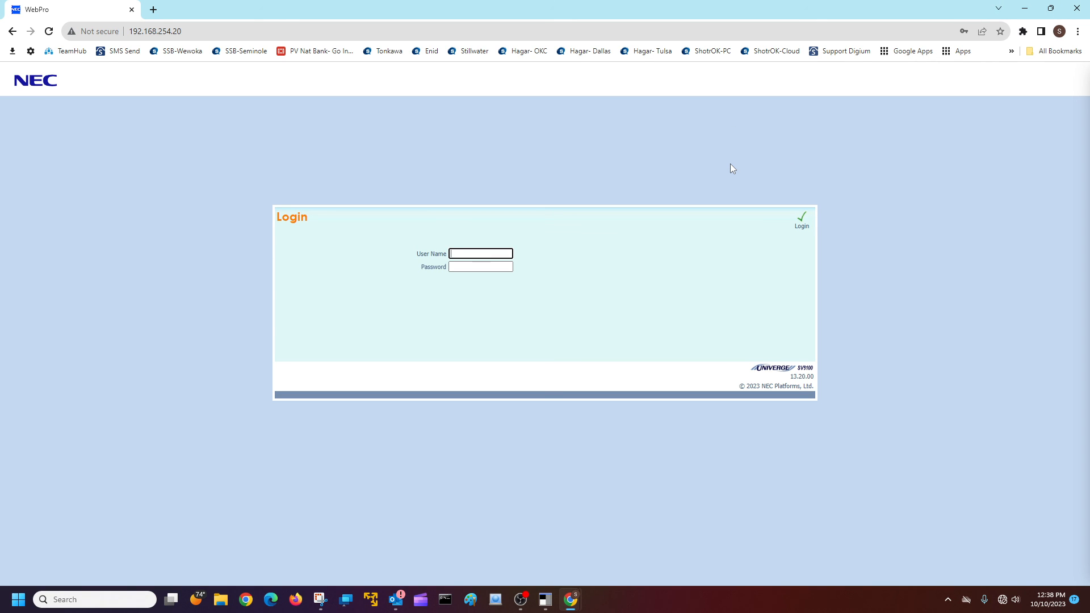